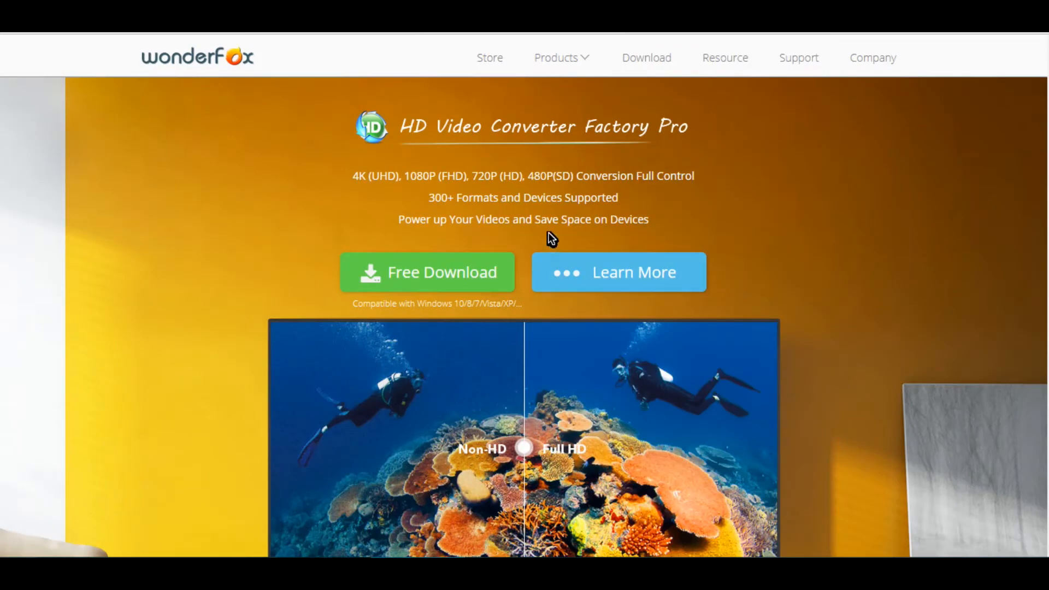
mouse_move(494, 162)
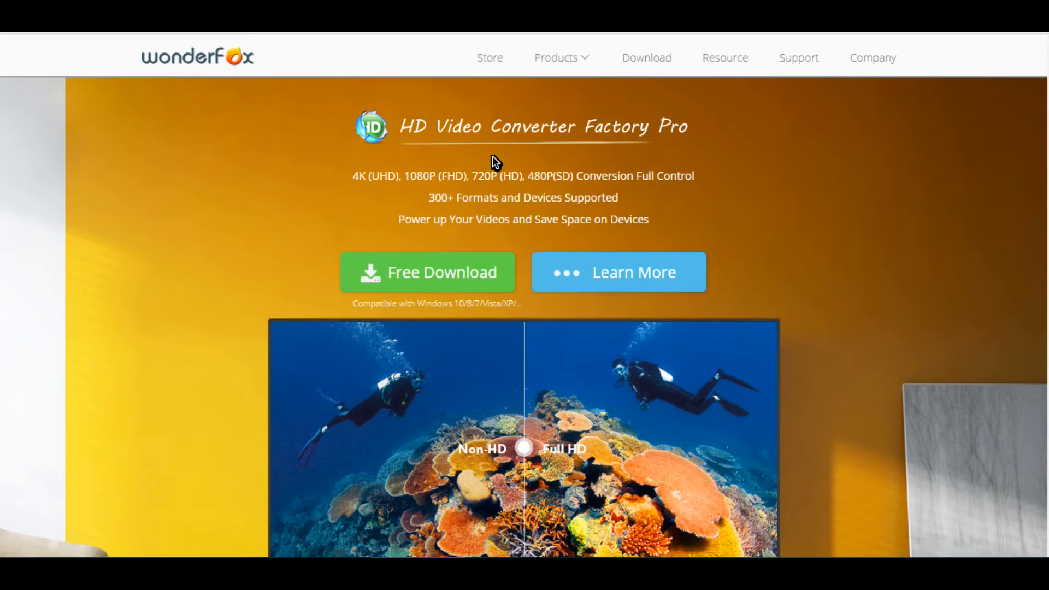
- Scroll down the WonderFox website and back up to the top navigation
scroll(down, 3)
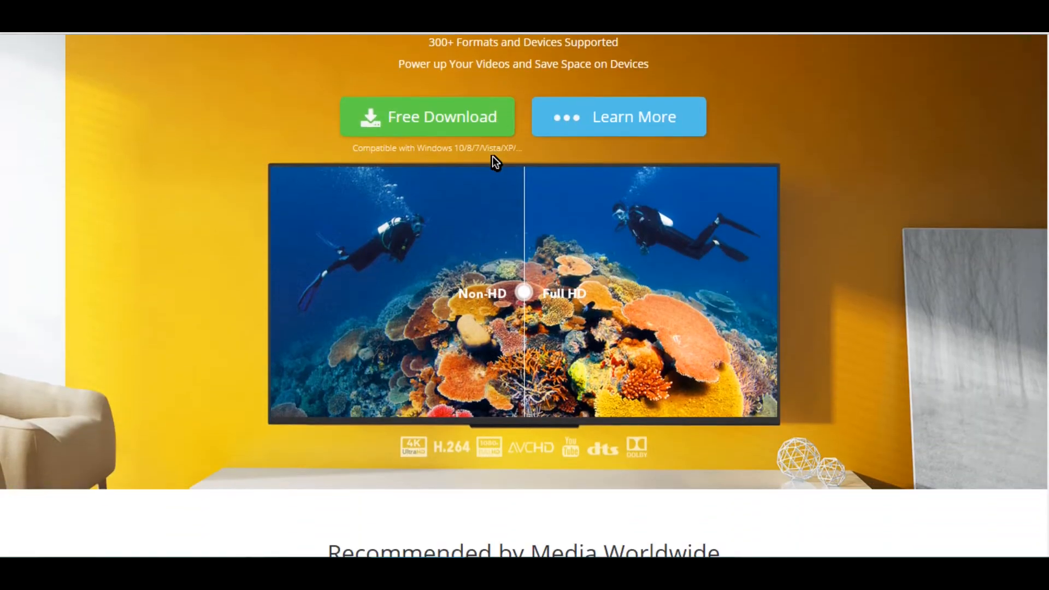
scroll(down, 3)
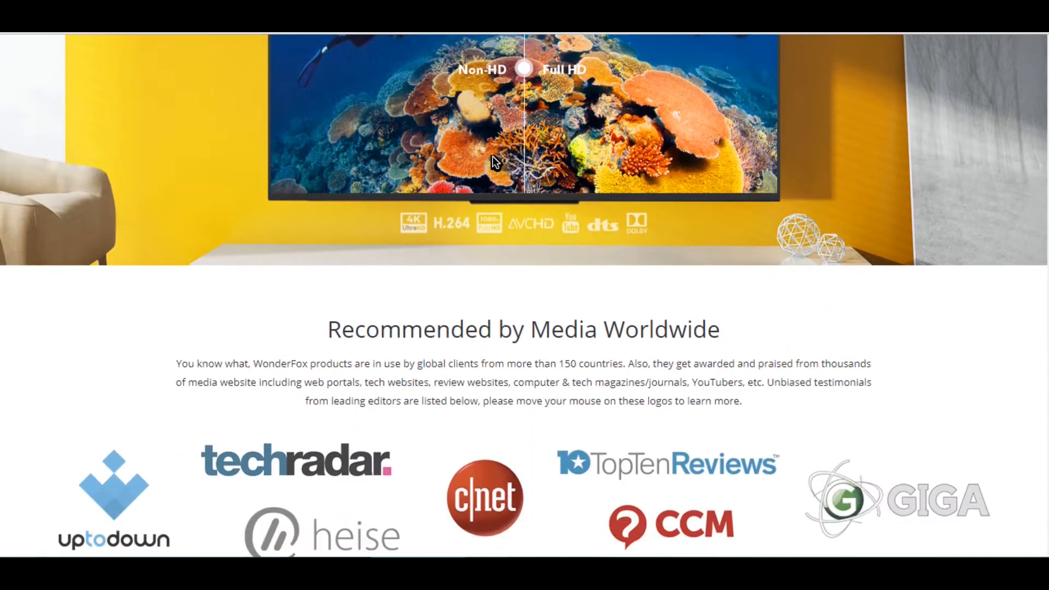
scroll(down, 3)
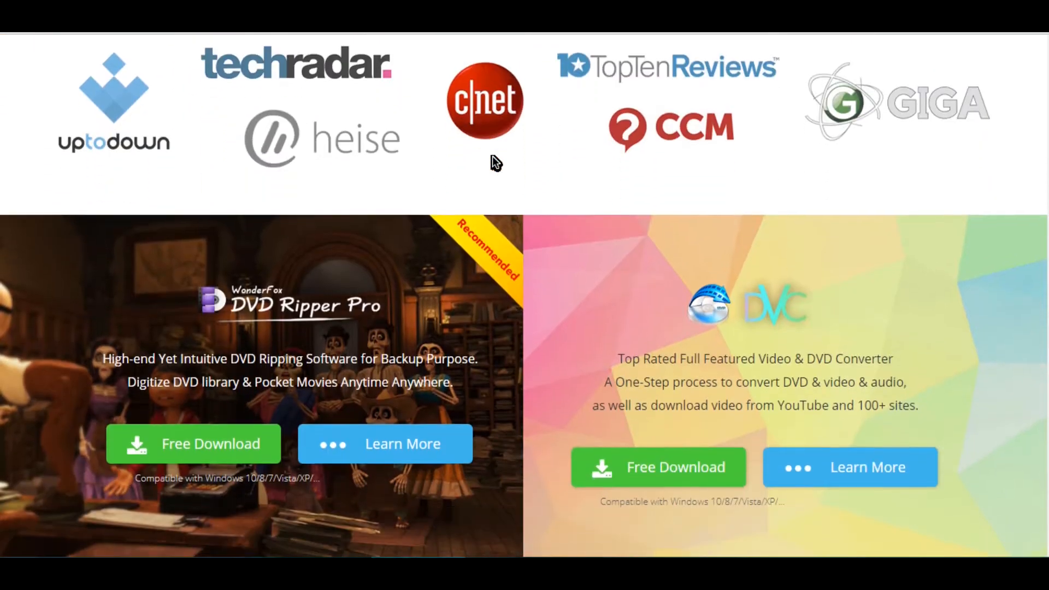
scroll(down, 3)
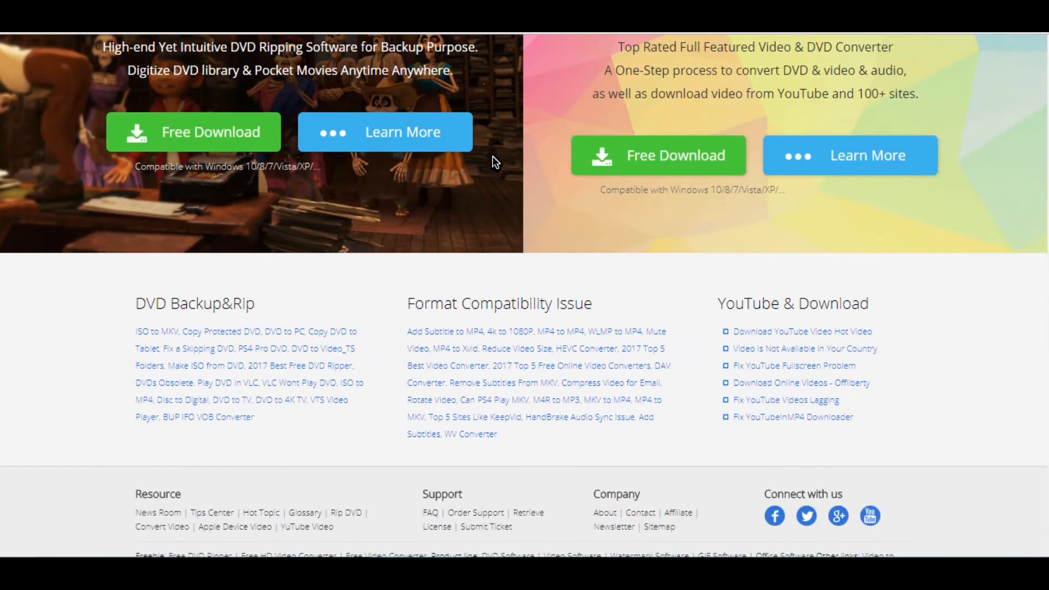
scroll(up, 3)
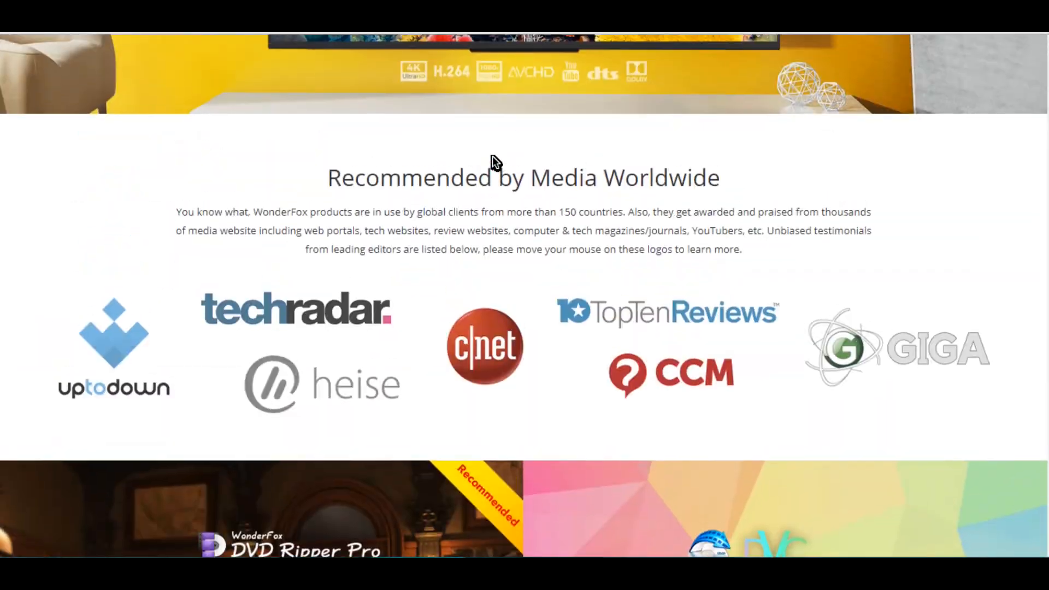
scroll(up, 3)
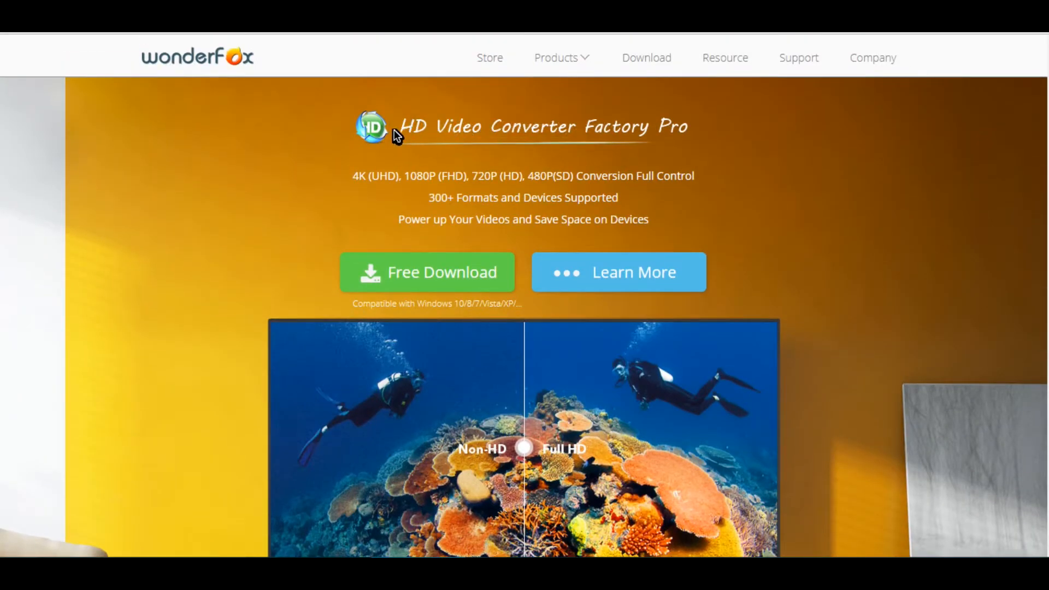
mouse_move(207, 83)
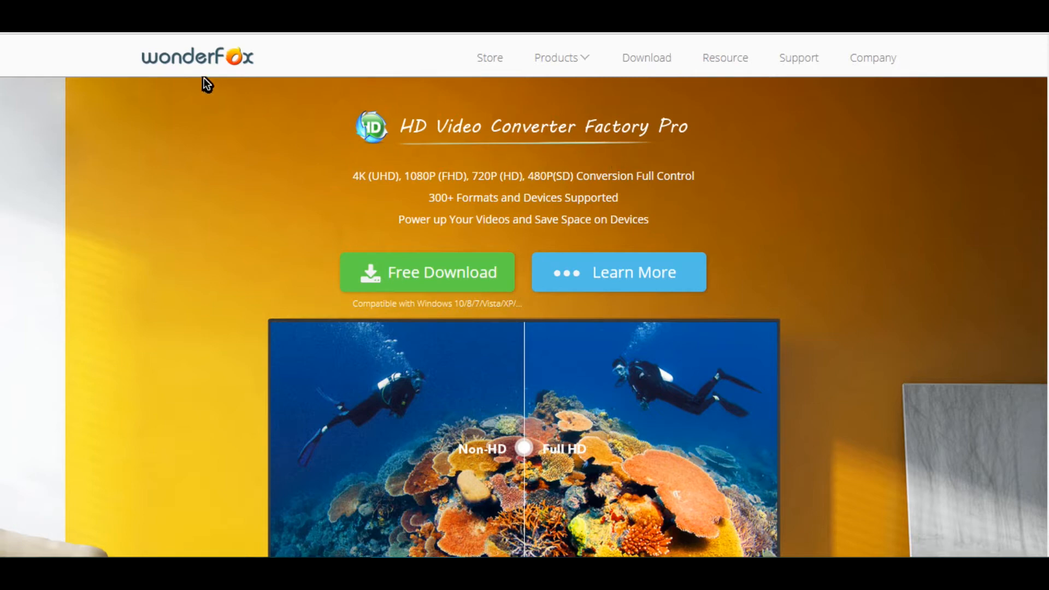
mouse_move(559, 96)
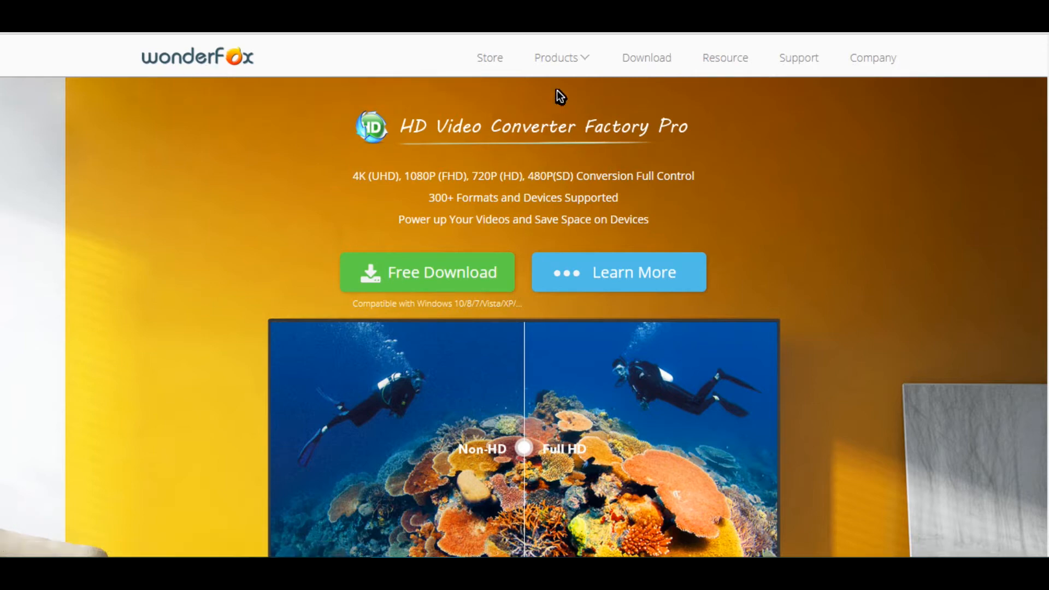
- Show the Products menu listing DVD Video Converter, HD Video Converter Factory Pro, DVD Ripper Pro and Video Watermark
click(560, 58)
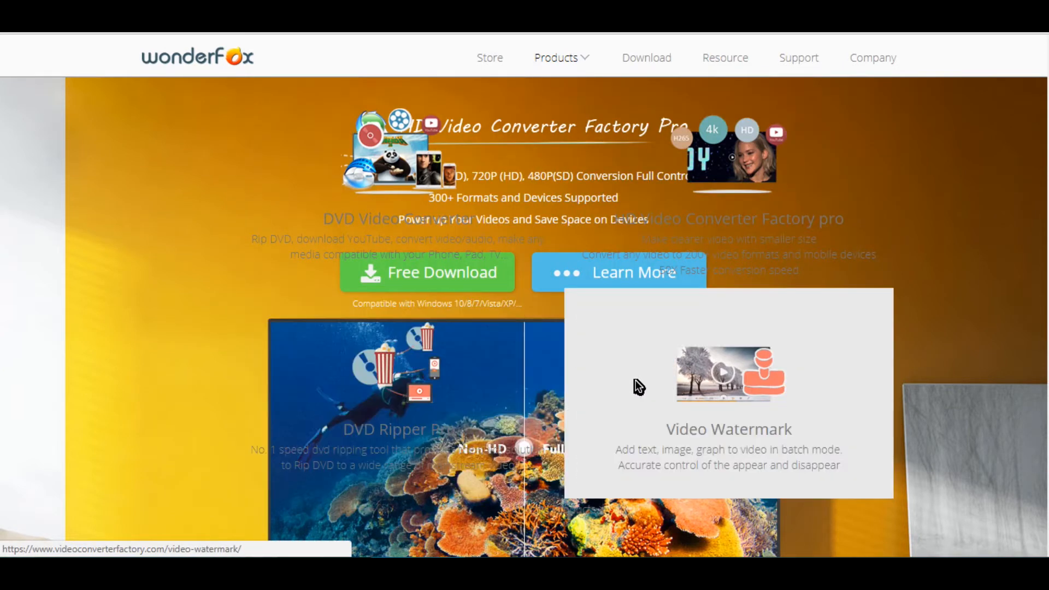
mouse_move(644, 190)
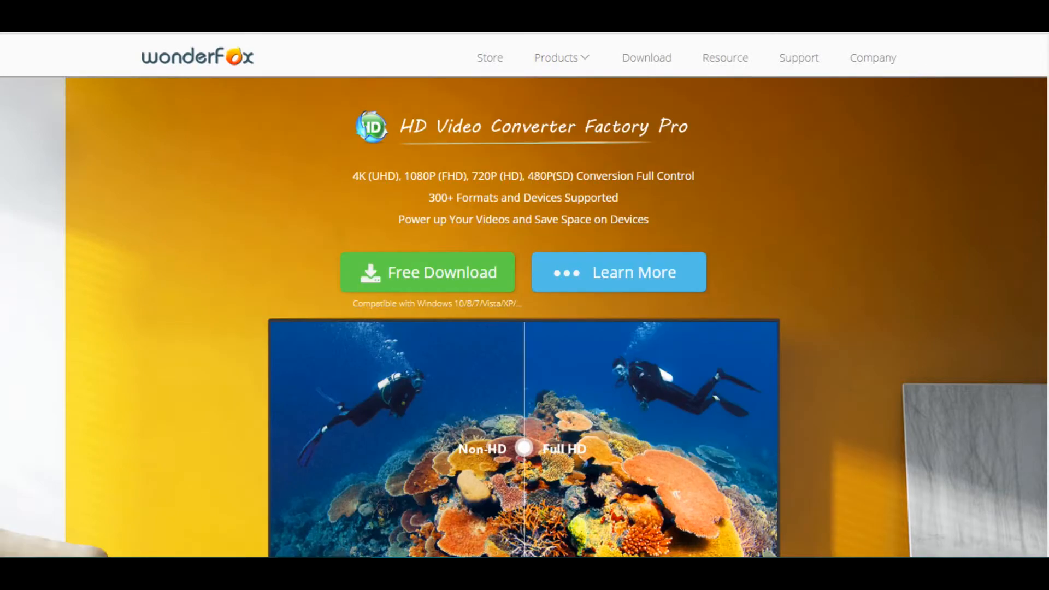
click(561, 58)
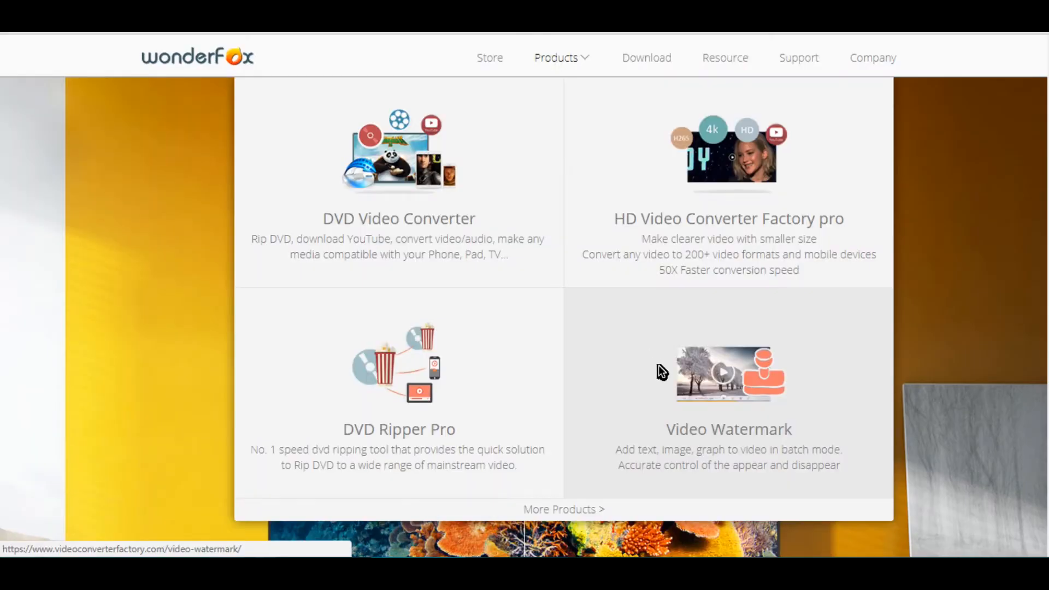
mouse_move(699, 490)
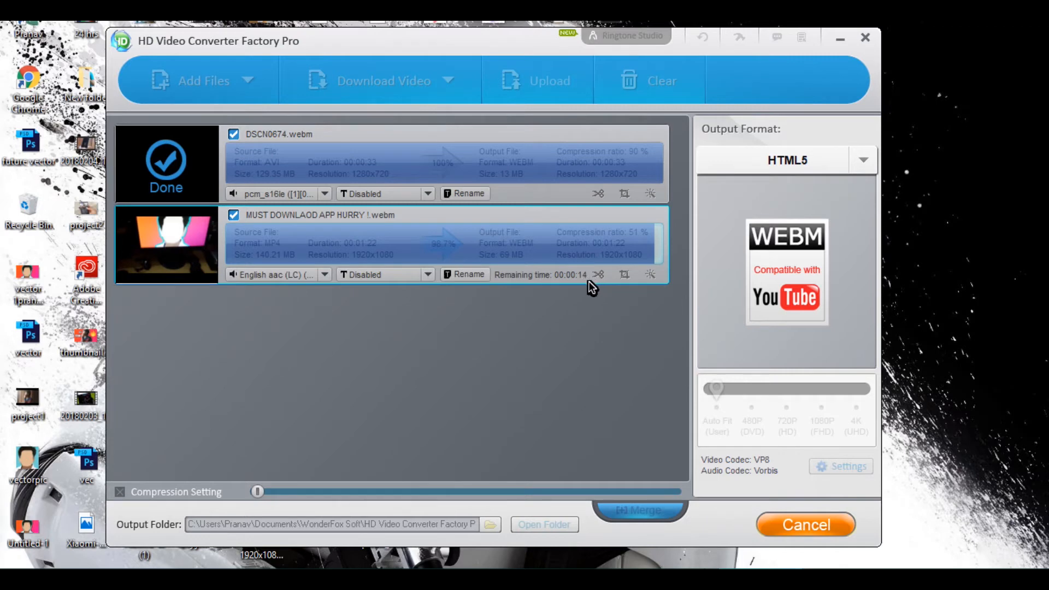
mouse_move(384, 525)
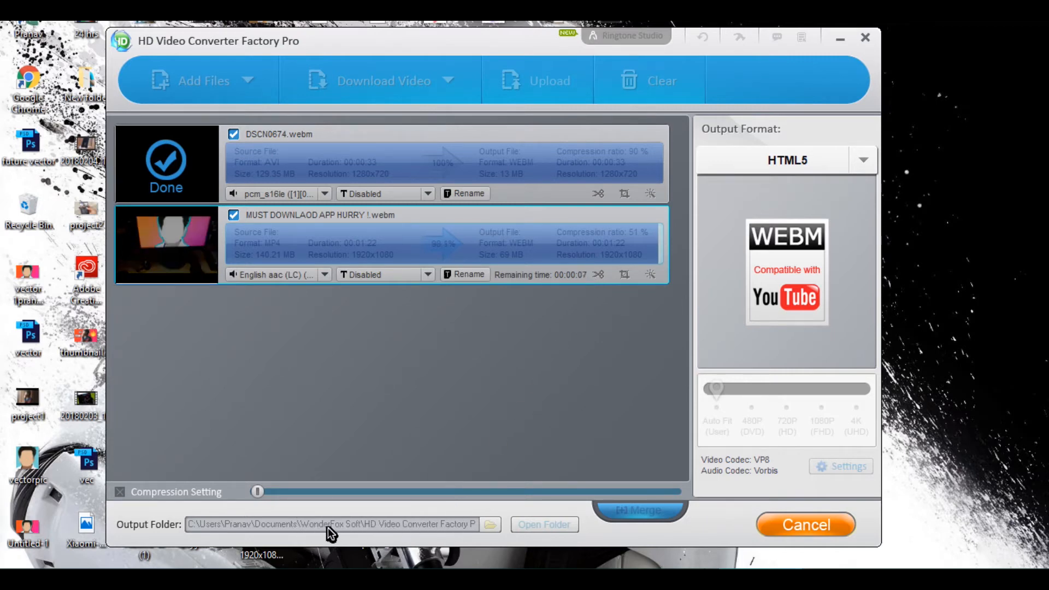
mouse_move(451, 255)
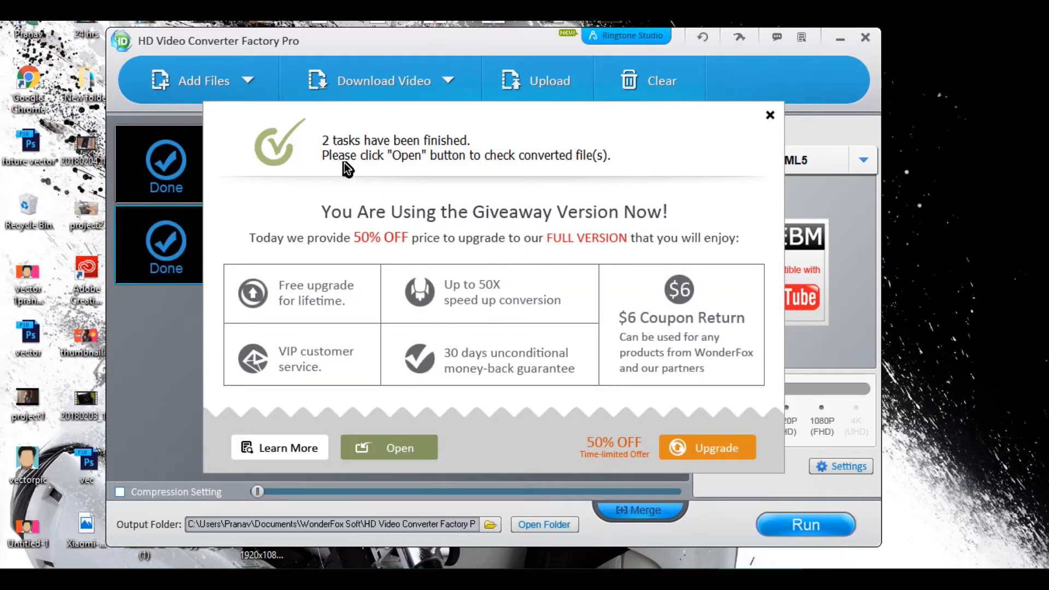
mouse_move(627, 350)
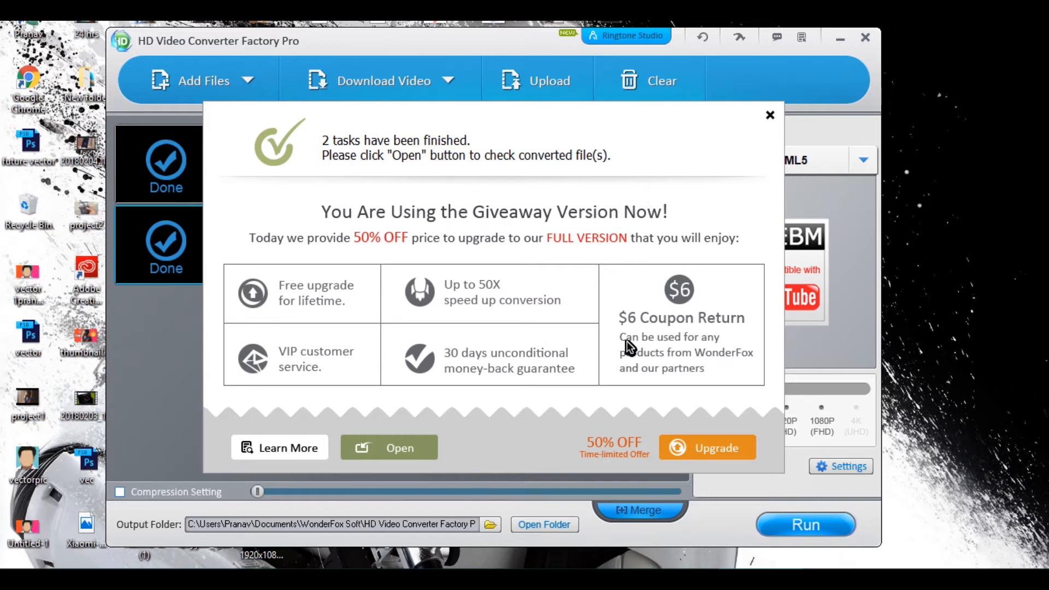
mouse_move(756, 167)
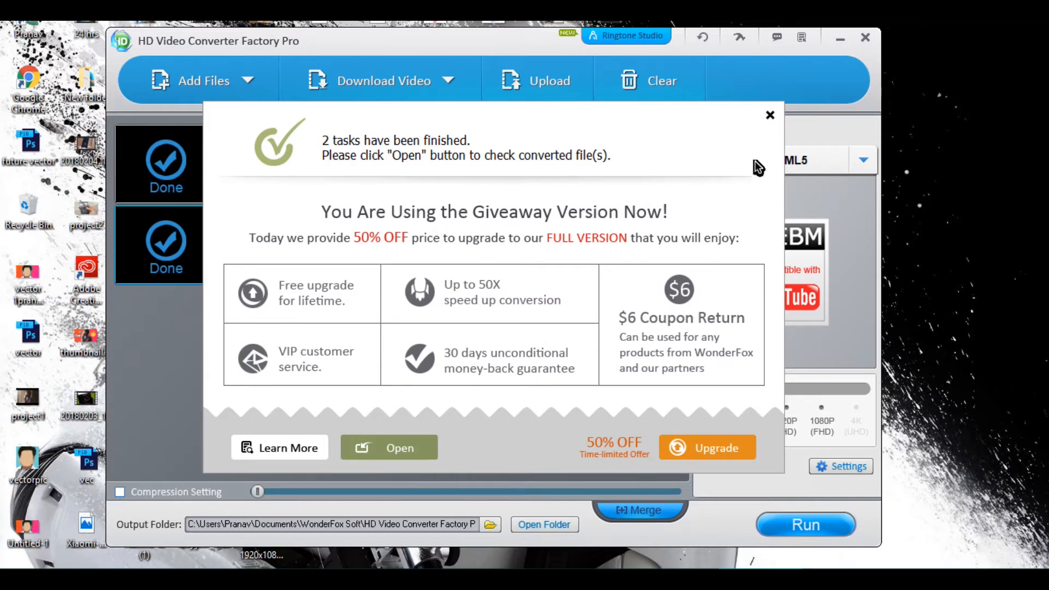
- Dismiss the 'tasks finished' notice after both videos convert to WebM
click(288, 448)
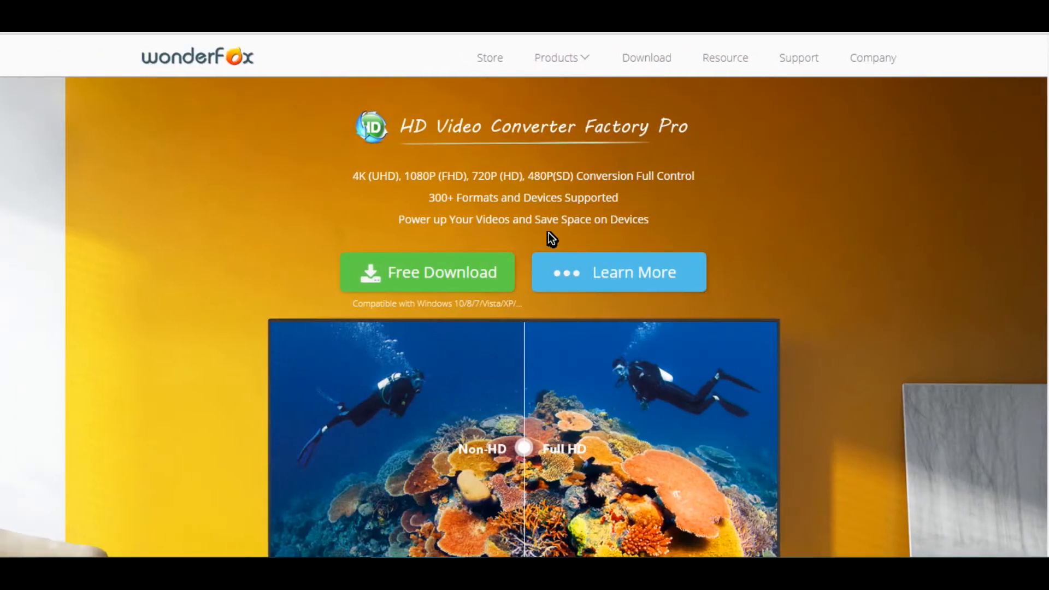
mouse_move(492, 161)
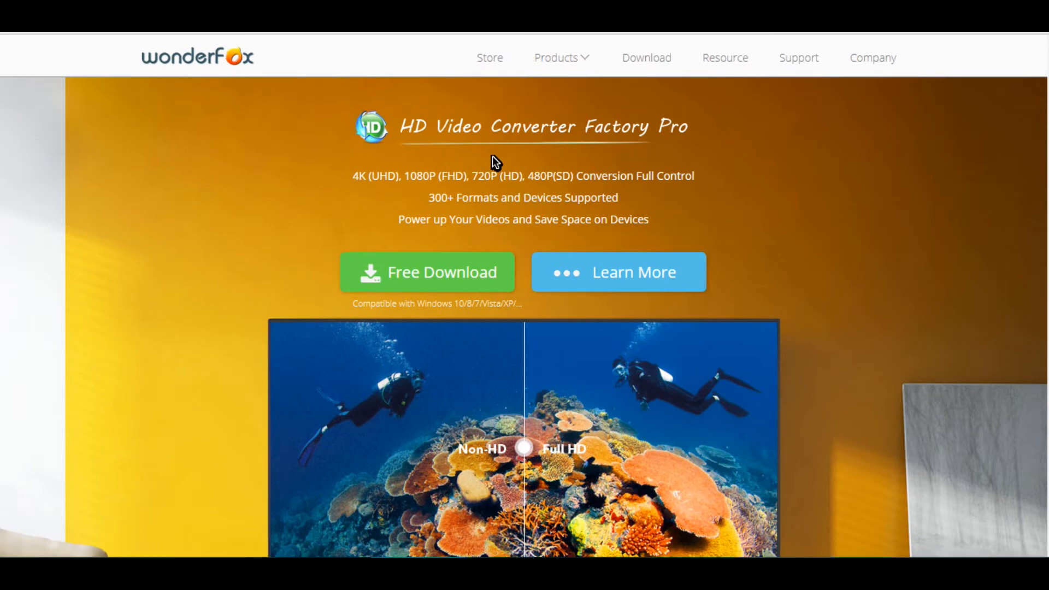
- Scroll through the product page and back up to the HD Video Converter Factory Pro header
scroll(down, 3)
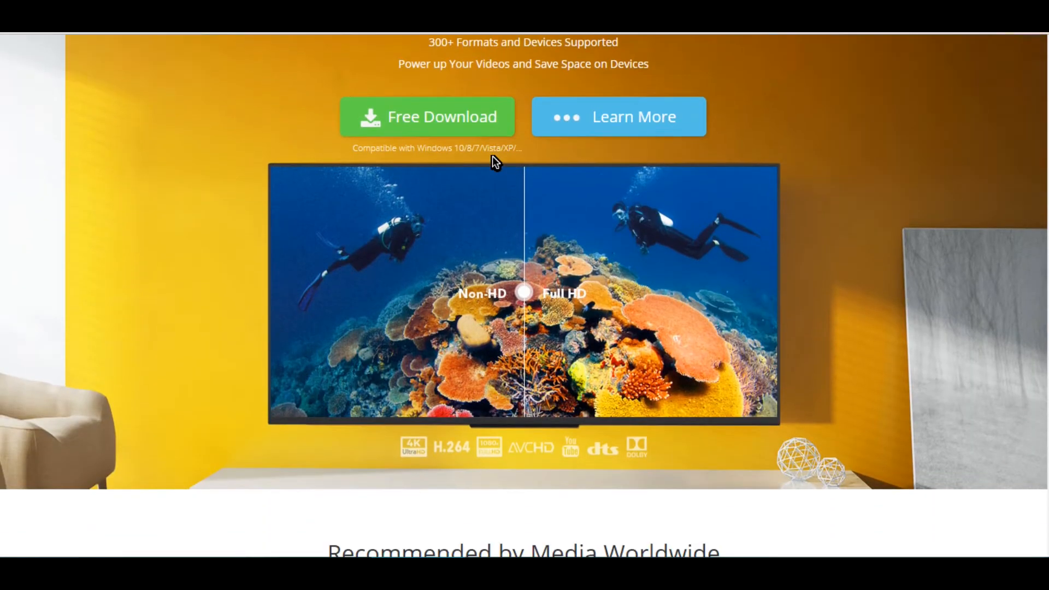
scroll(down, 3)
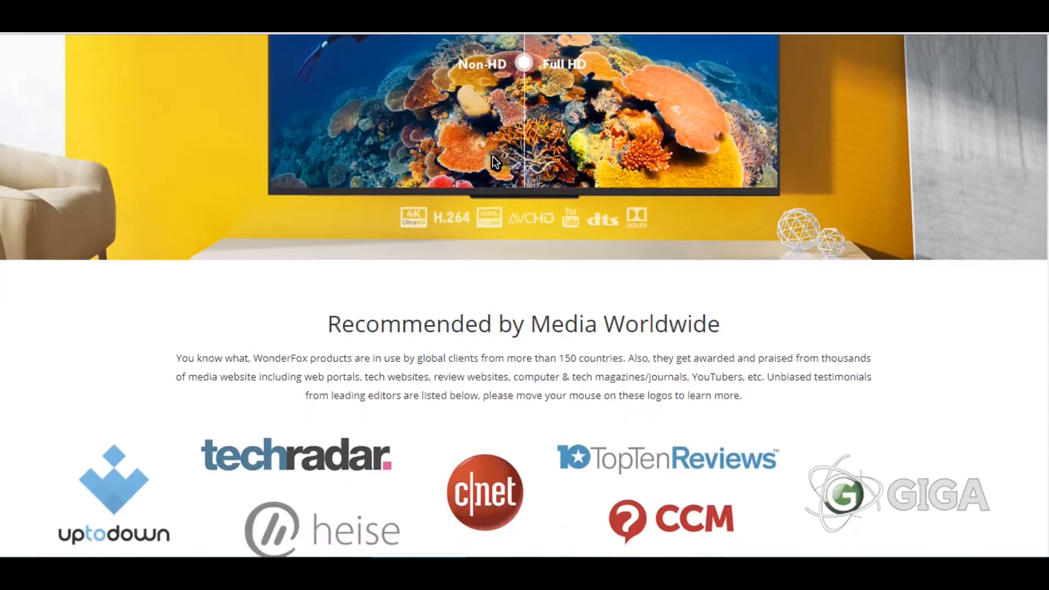
scroll(down, 3)
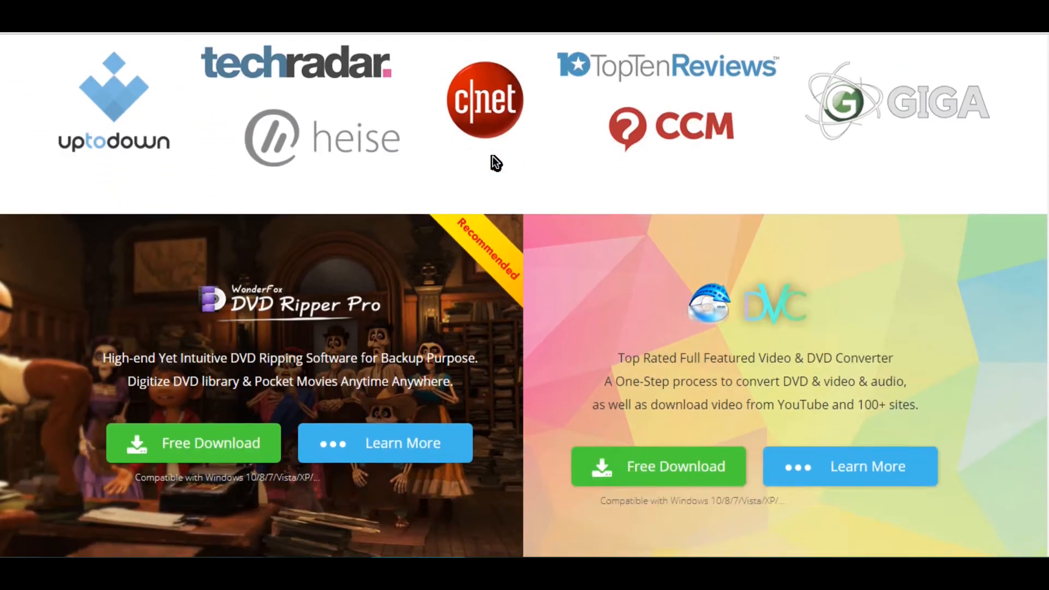
scroll(down, 3)
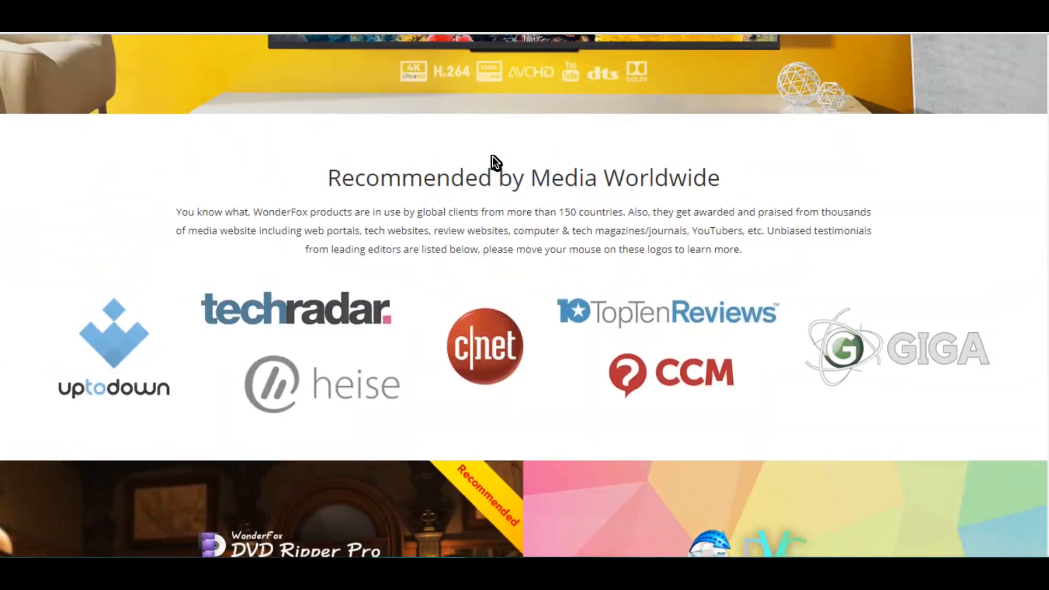
scroll(up, 3)
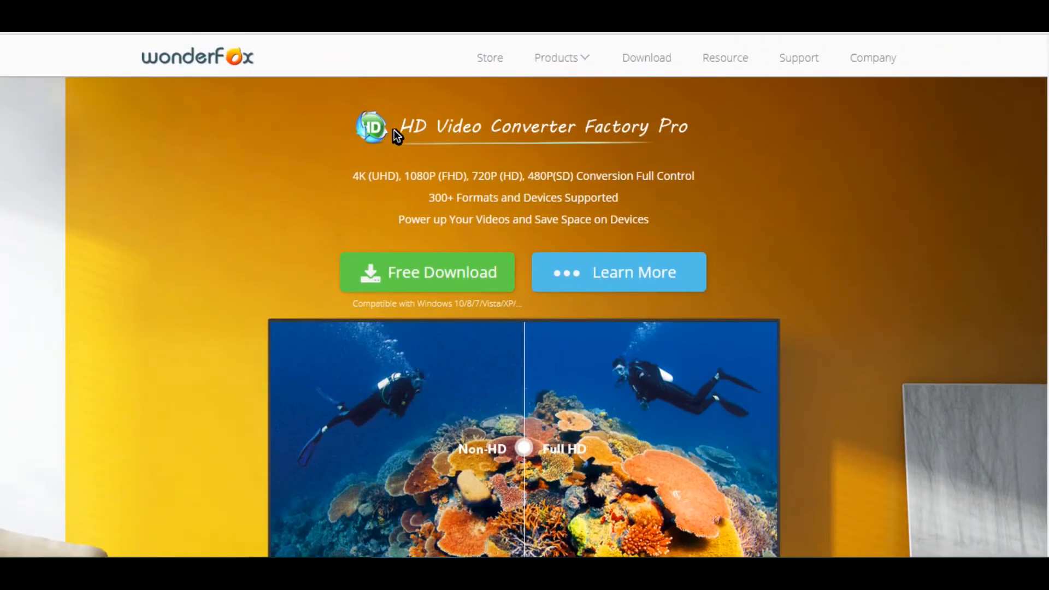
mouse_move(207, 84)
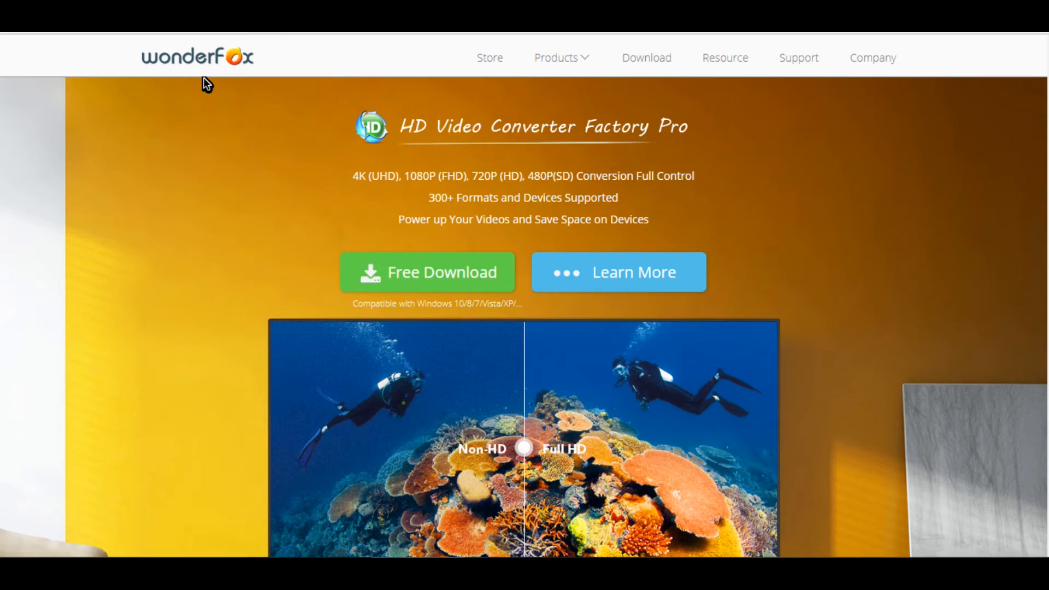
mouse_move(560, 98)
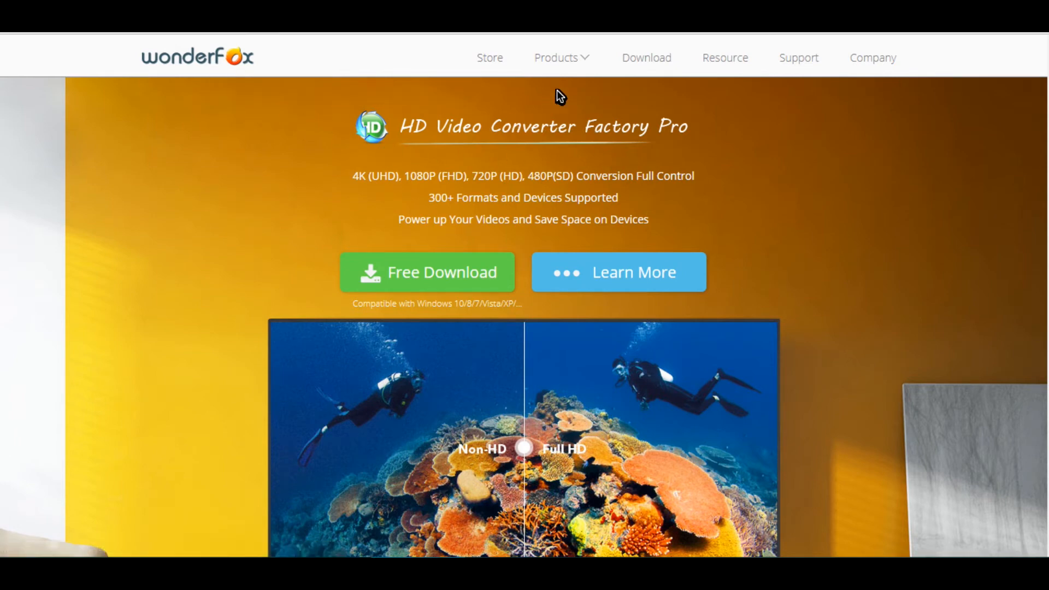
click(561, 58)
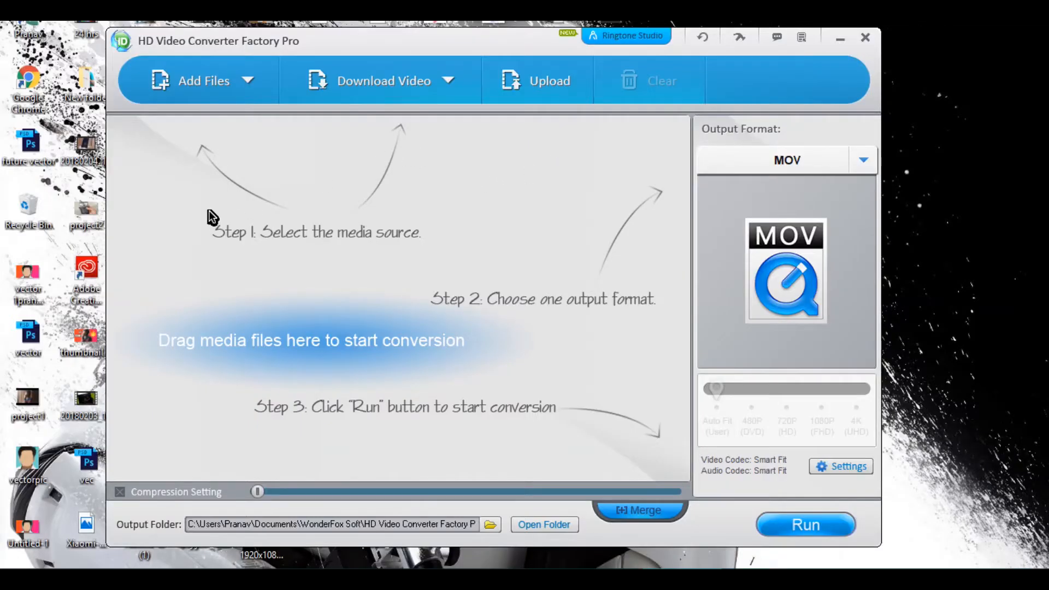
mouse_move(452, 303)
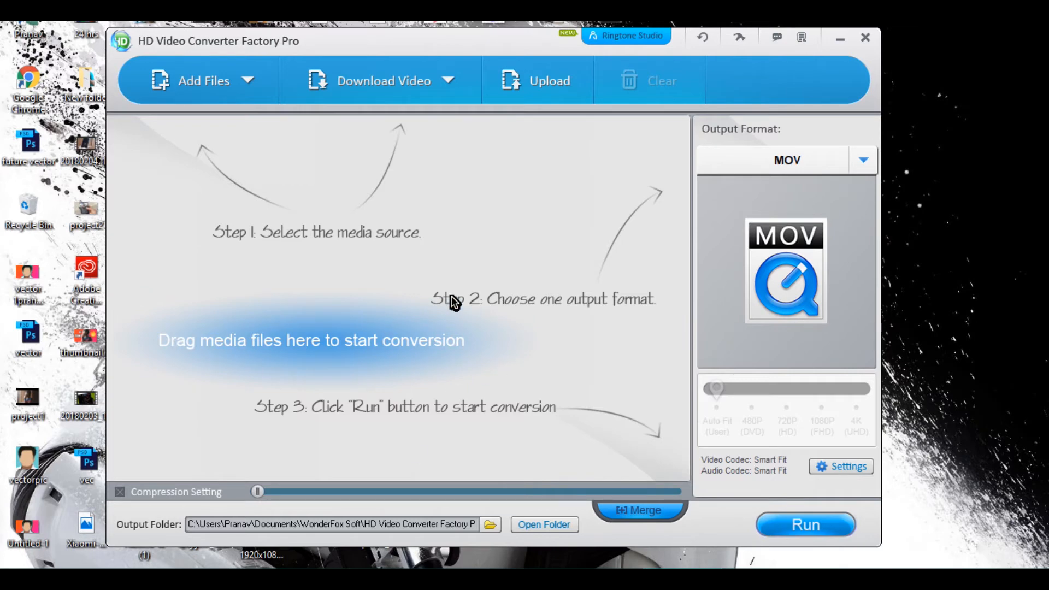
mouse_move(587, 357)
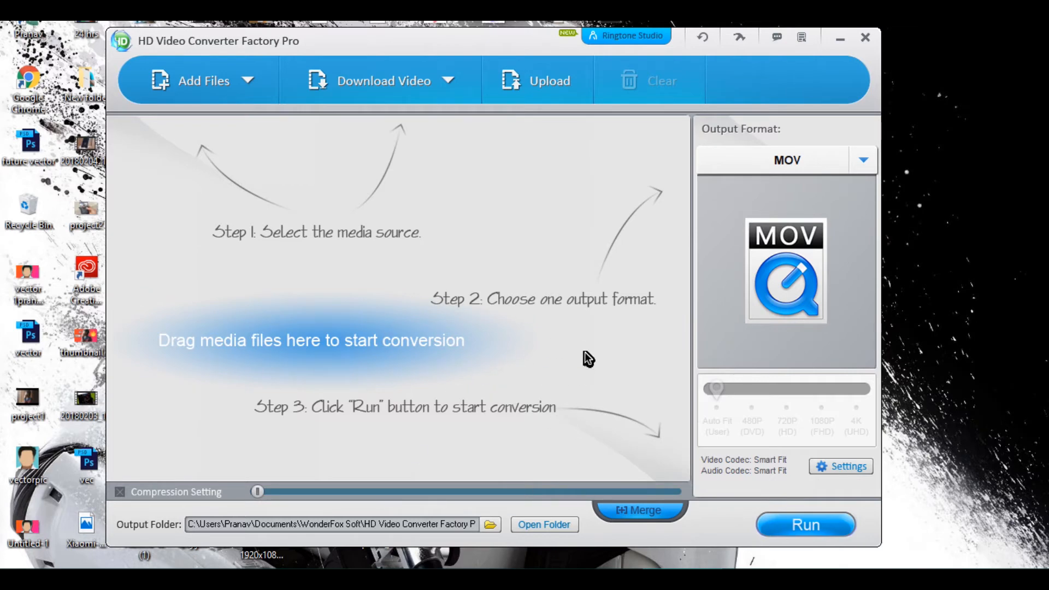
- Add the DSCN0674 video and a second clip to the conversion list
click(195, 79)
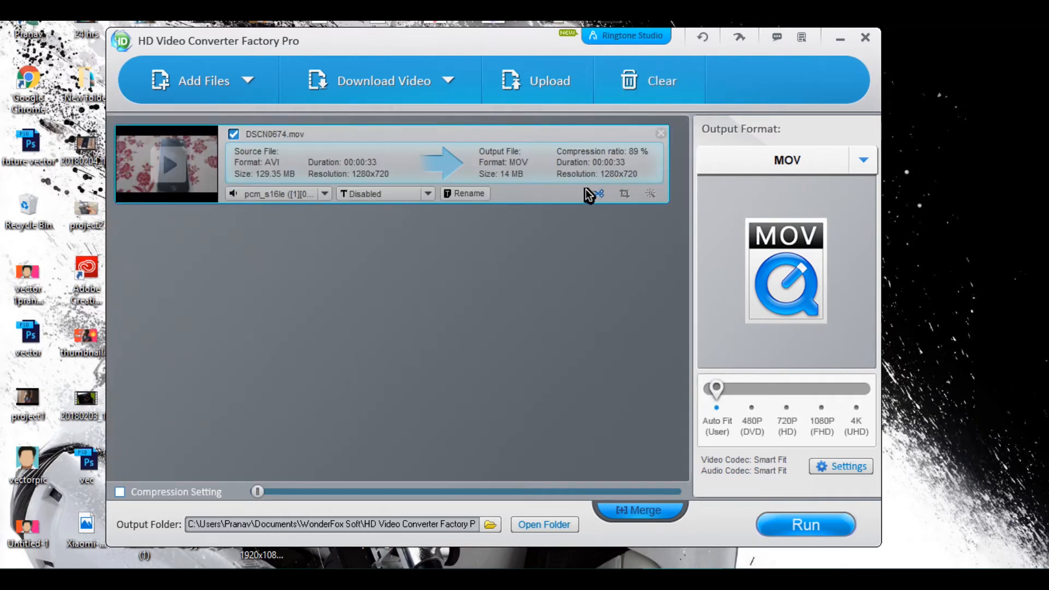
mouse_move(415, 210)
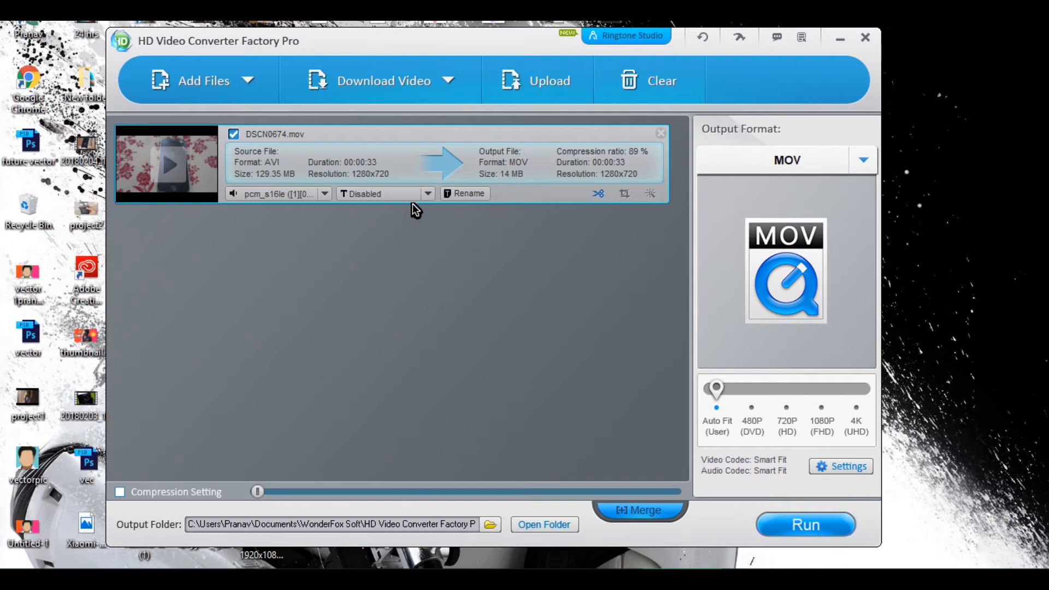
mouse_move(463, 204)
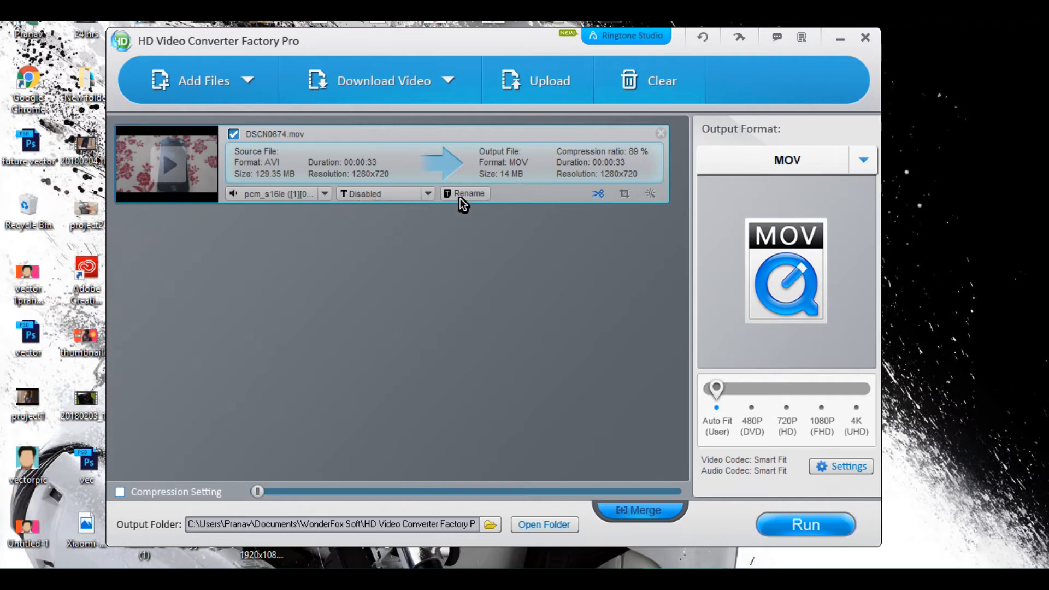
mouse_move(703, 405)
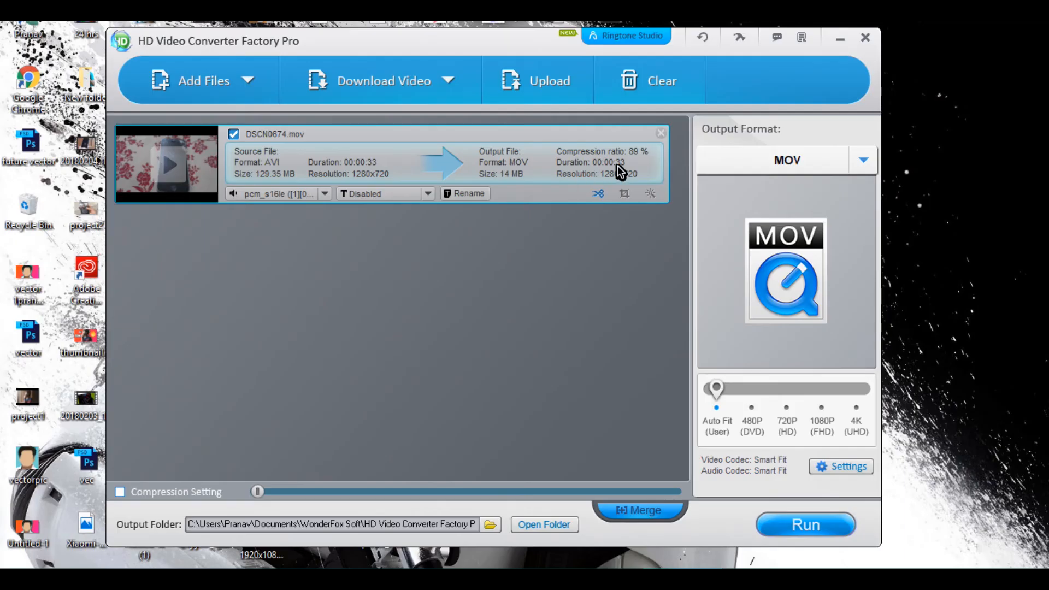
- Choose Web > HTML5 WebM as the output format and run the conversion
click(862, 160)
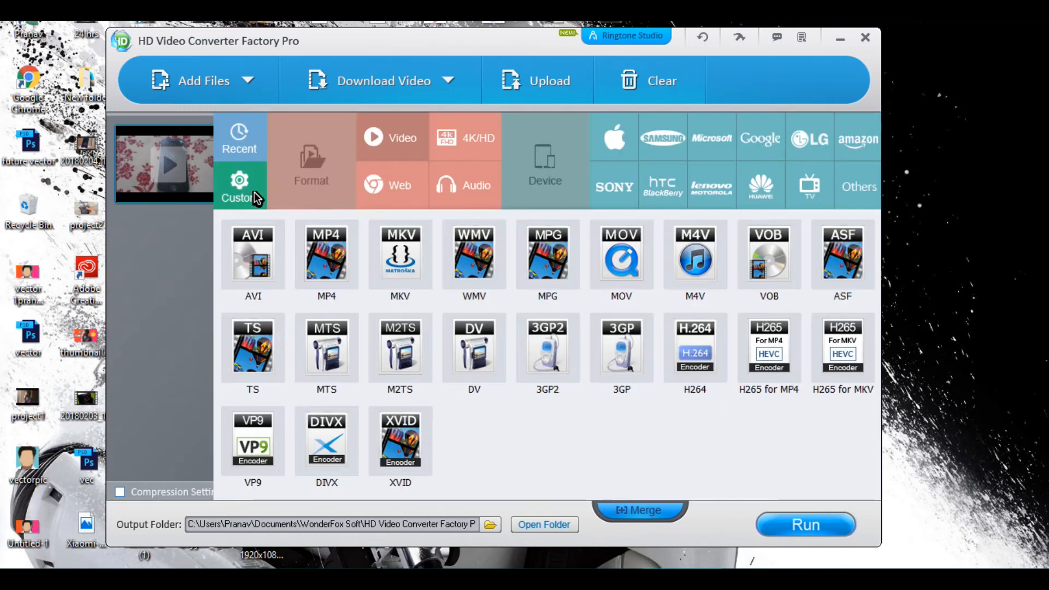
click(326, 260)
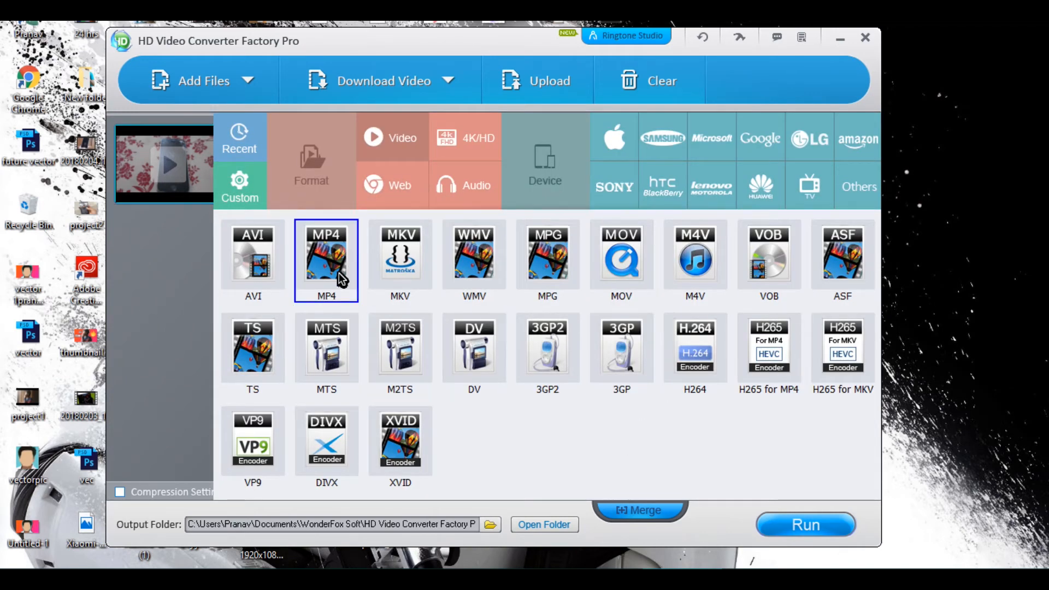
click(547, 261)
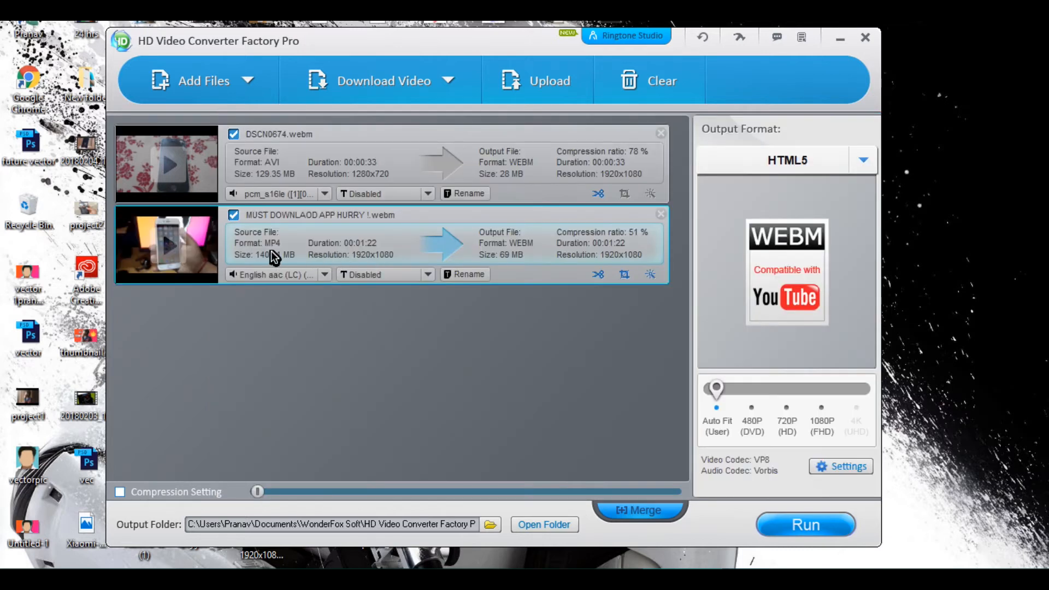
mouse_move(672, 371)
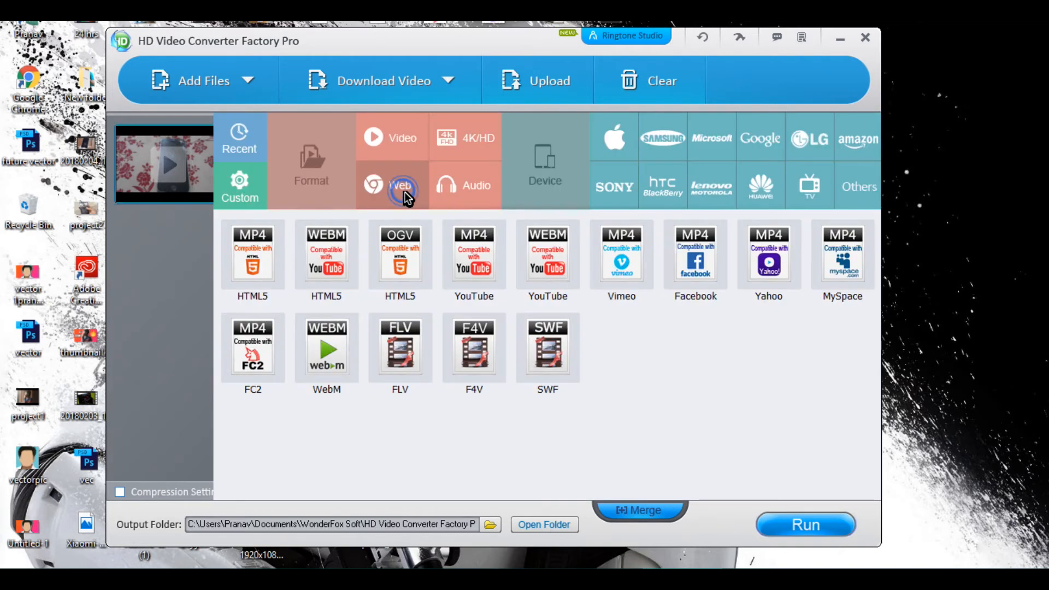
click(473, 262)
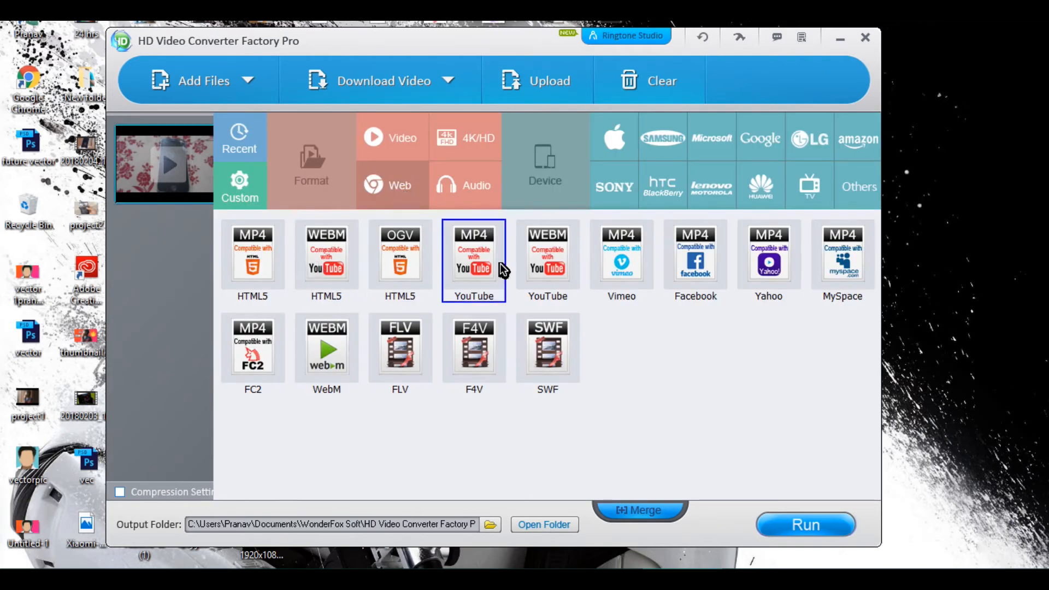
click(805, 525)
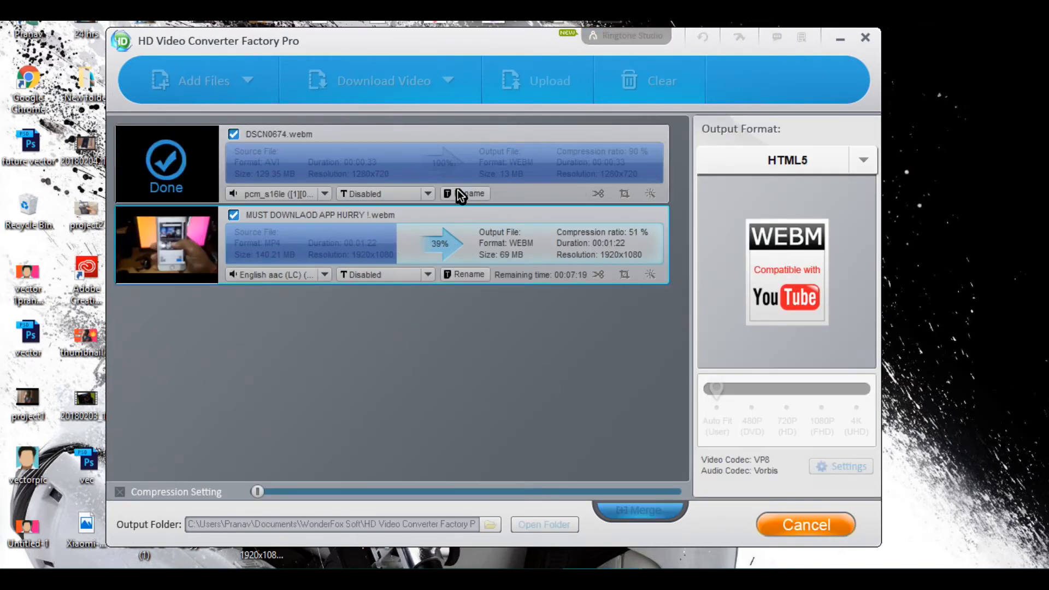
- Let the MUST DOWNLAOD APP clip's WebM conversion run to about 14 seconds remaining
click(543, 524)
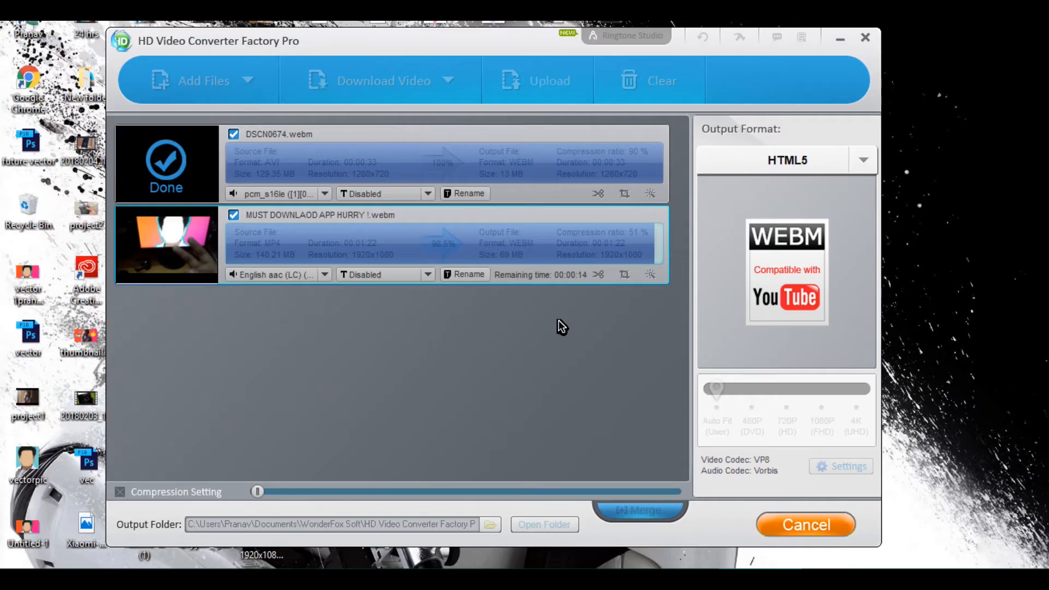
mouse_move(585, 296)
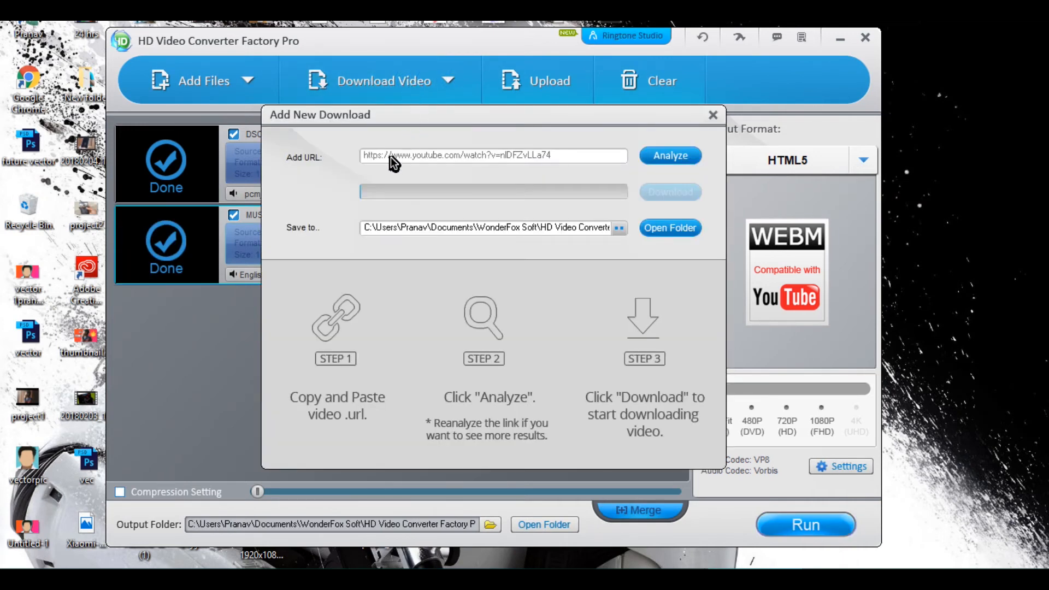
mouse_move(548, 168)
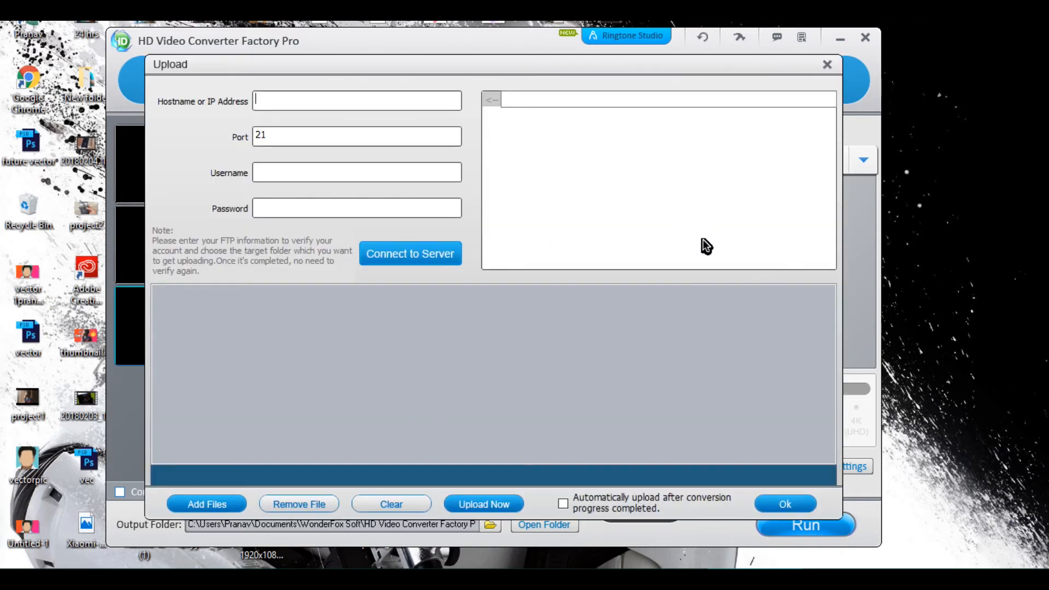
click(827, 64)
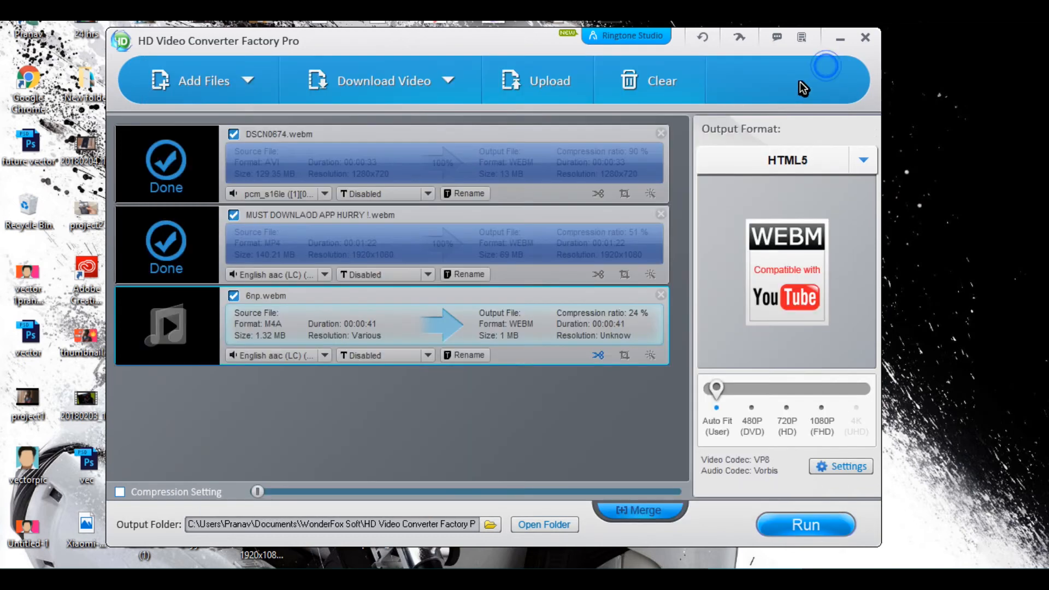
mouse_move(634, 46)
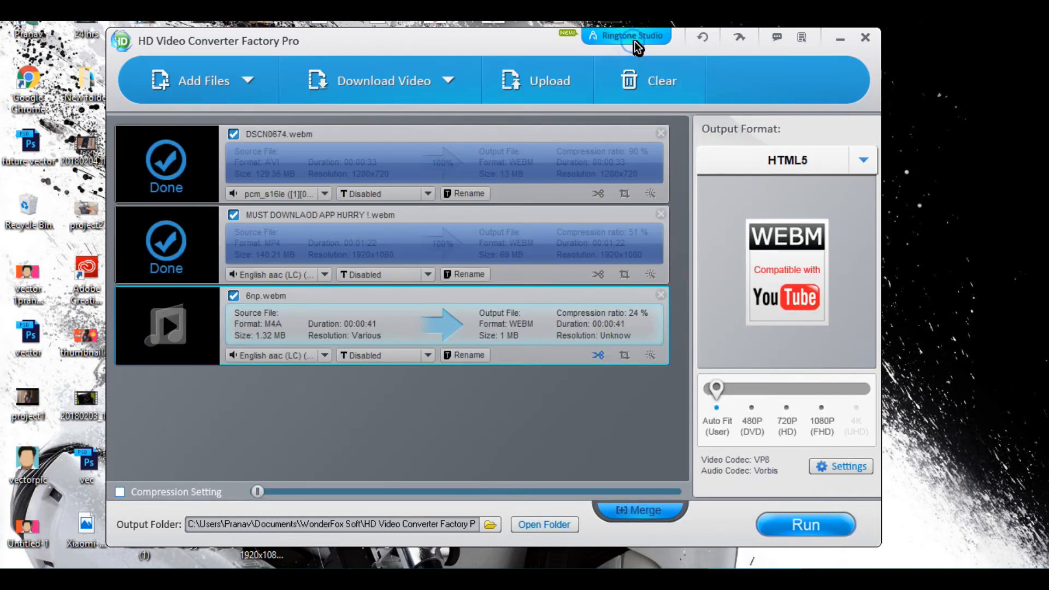
click(625, 35)
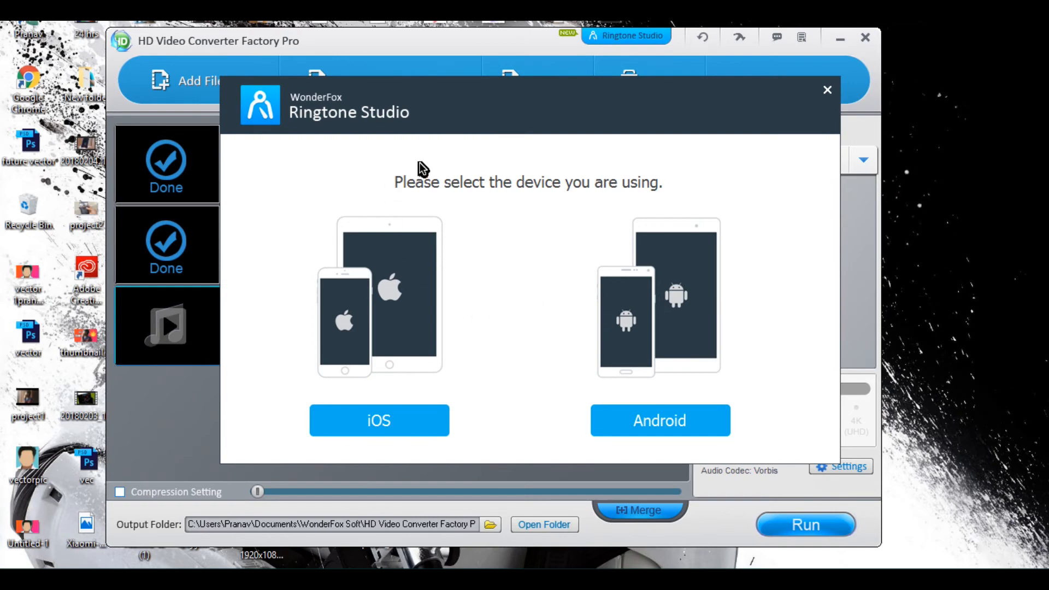
click(379, 419)
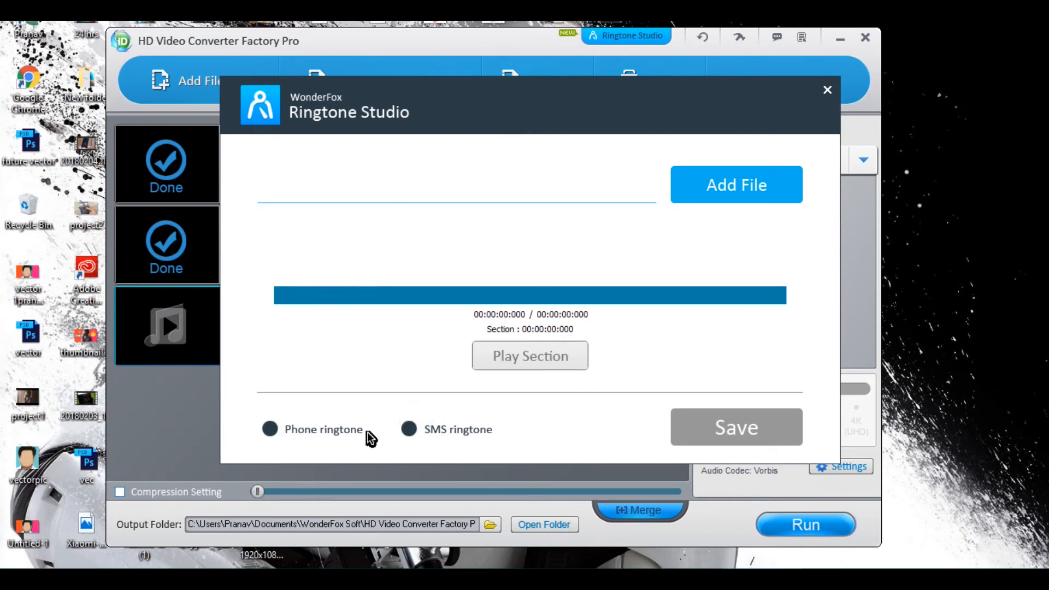
mouse_move(785, 215)
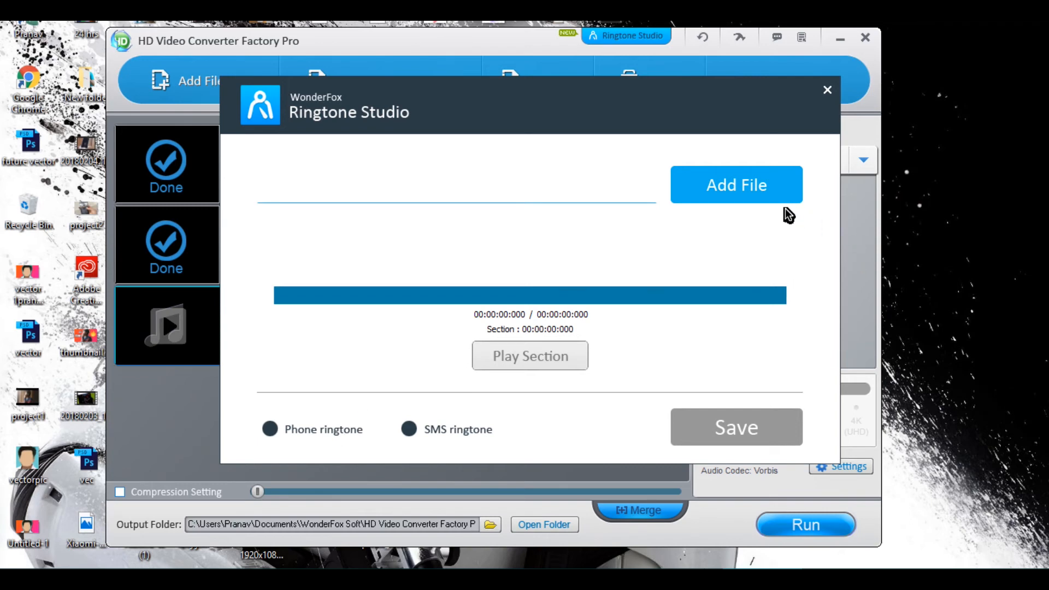
mouse_move(419, 279)
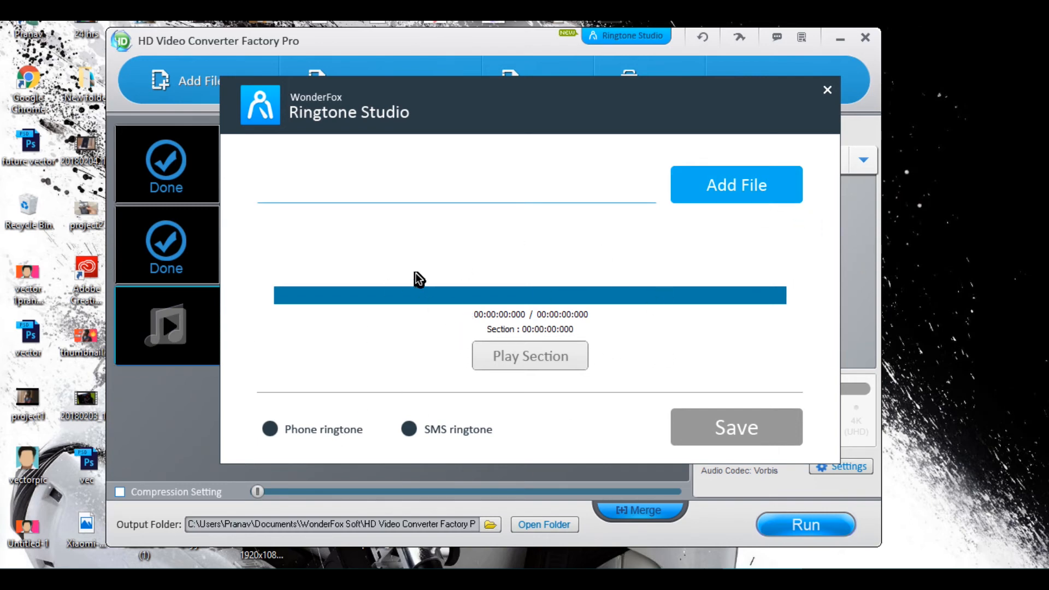
click(827, 89)
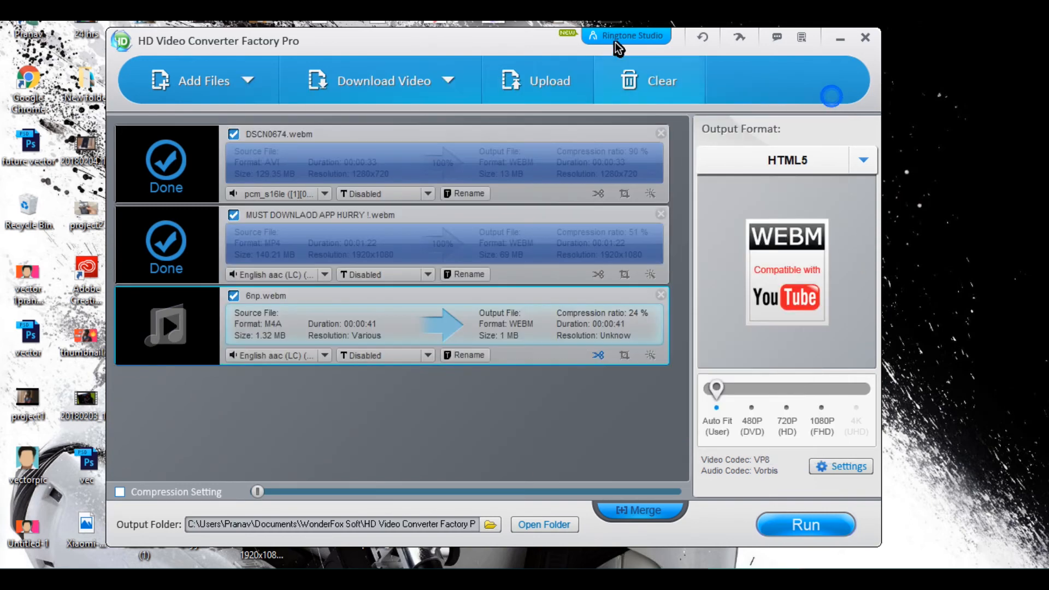
click(625, 35)
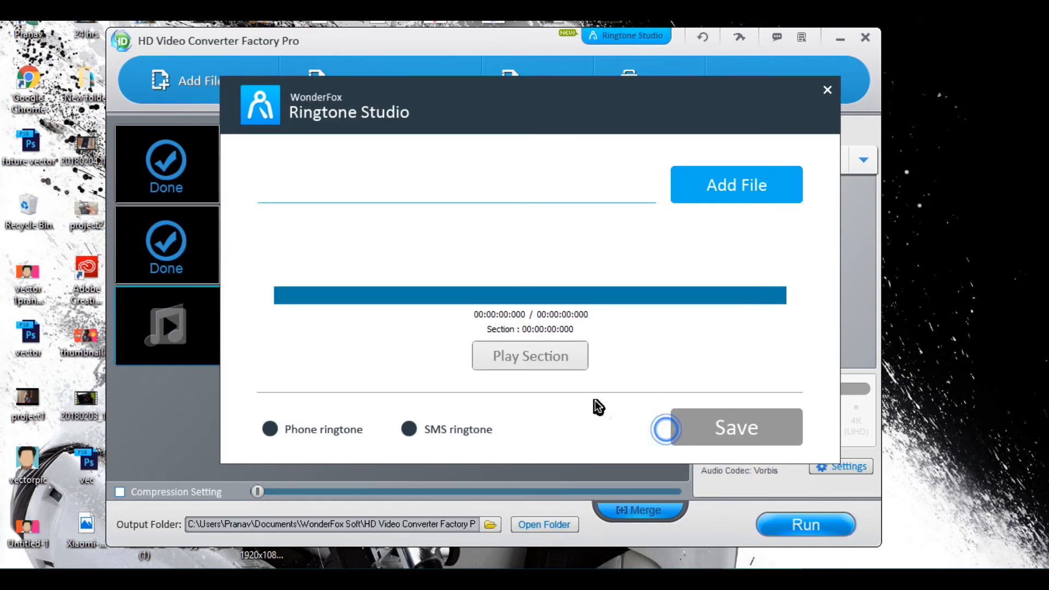
click(827, 90)
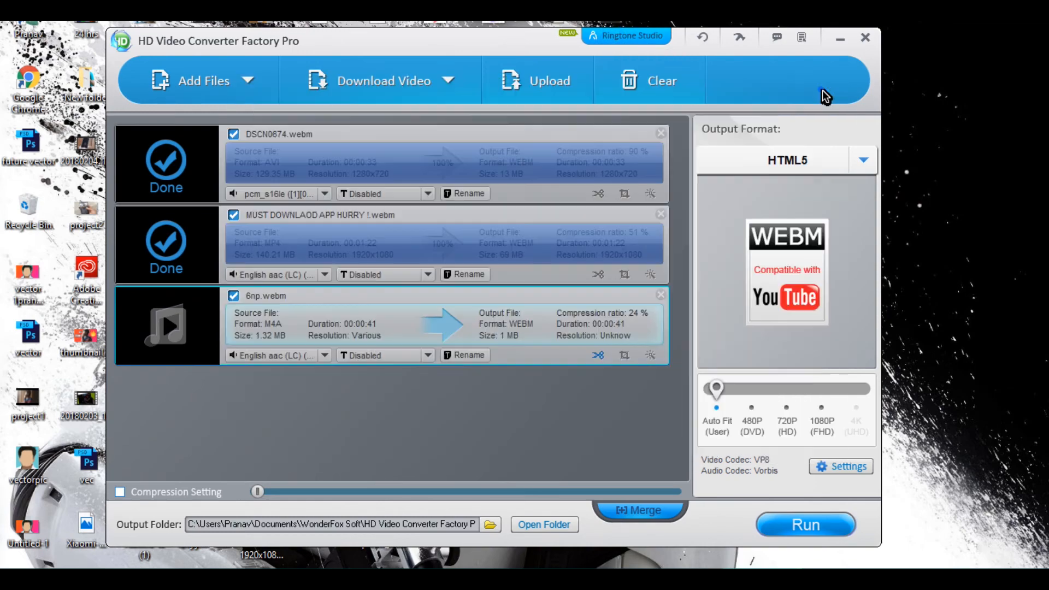
click(740, 38)
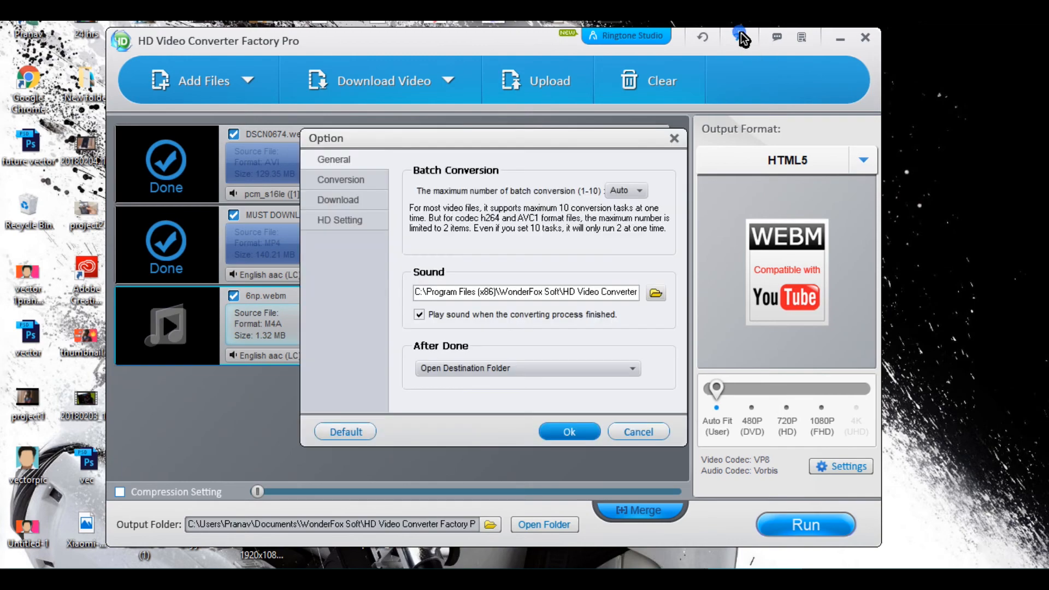
click(339, 220)
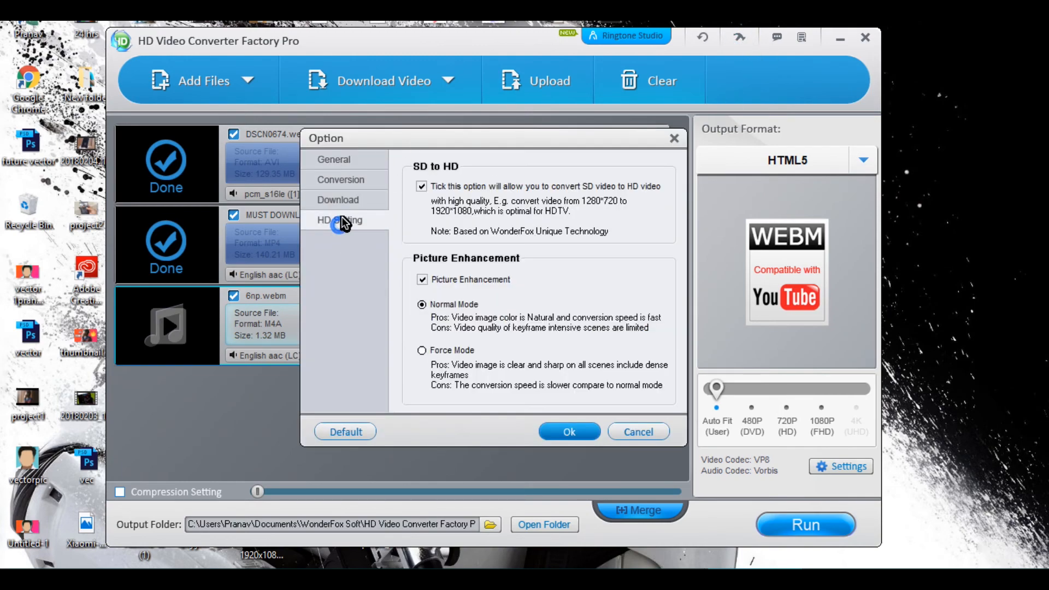
click(333, 160)
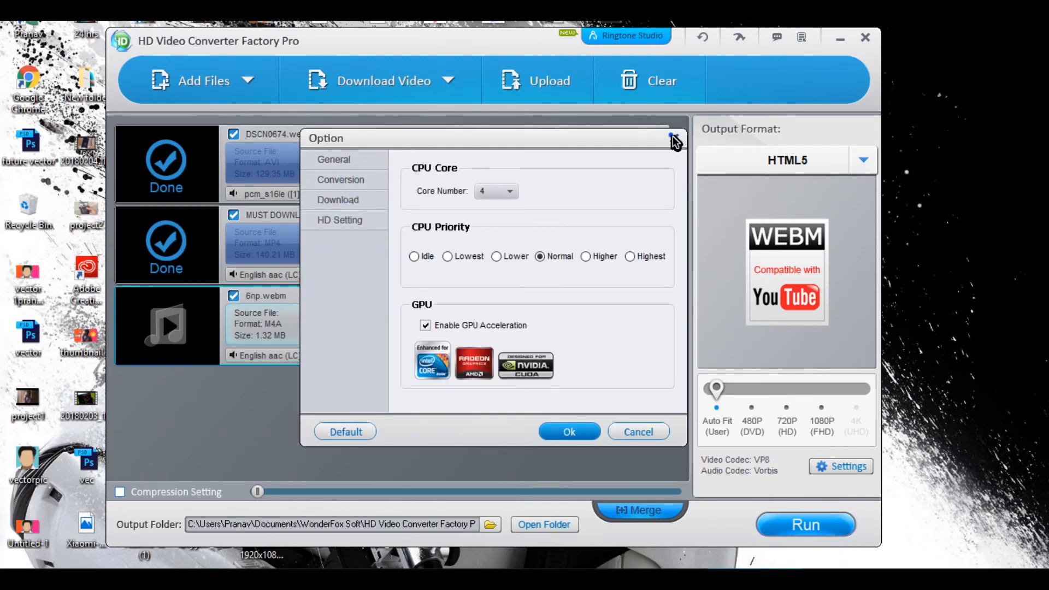
click(675, 139)
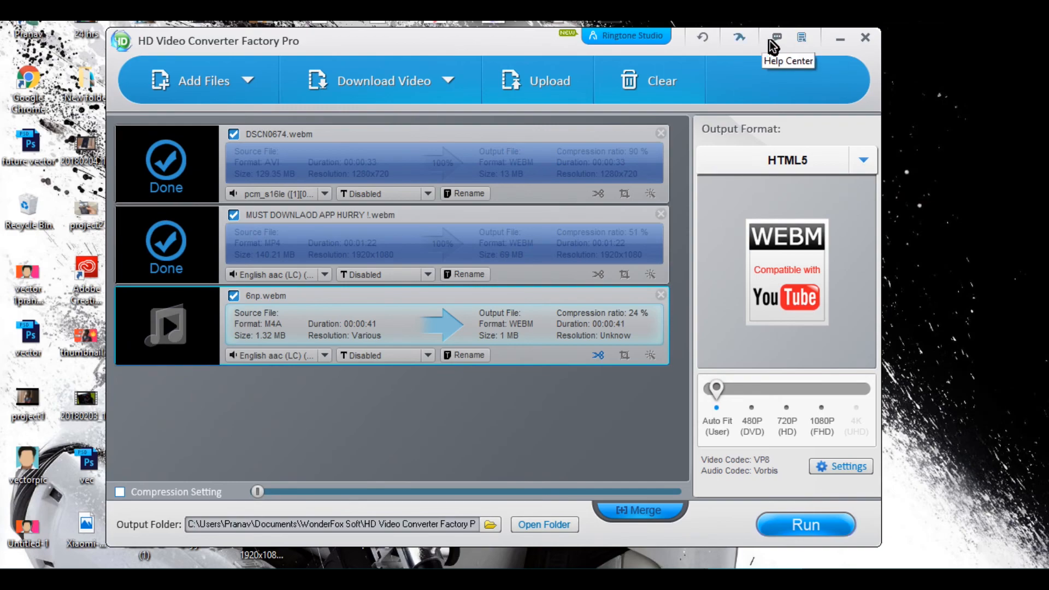
- Visit the HD Video Converter Factory Pro page via Help Center and scroll to the footer and back
click(774, 37)
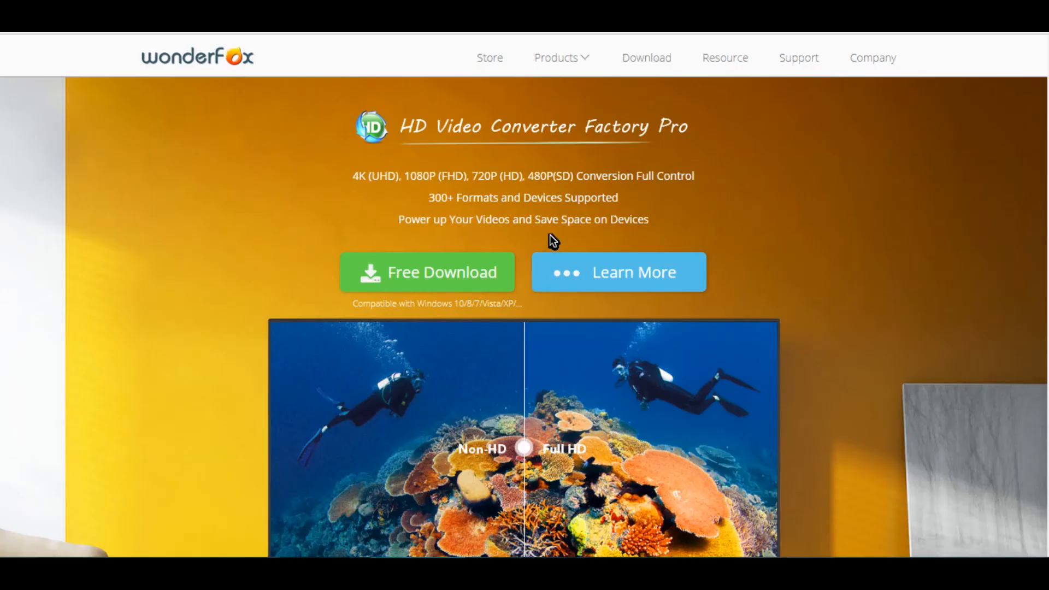
mouse_move(493, 160)
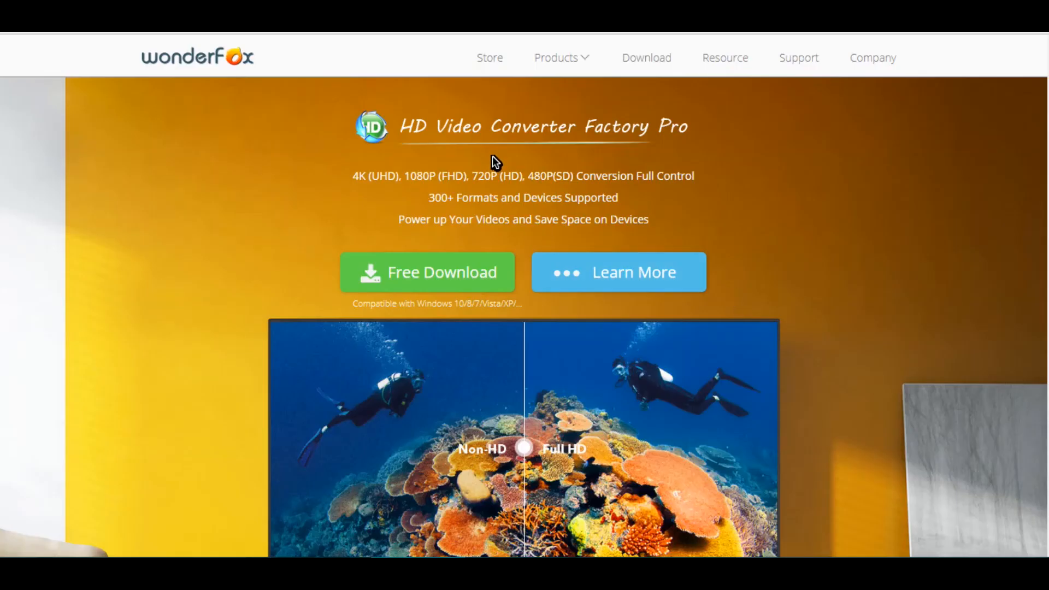
scroll(down, 3)
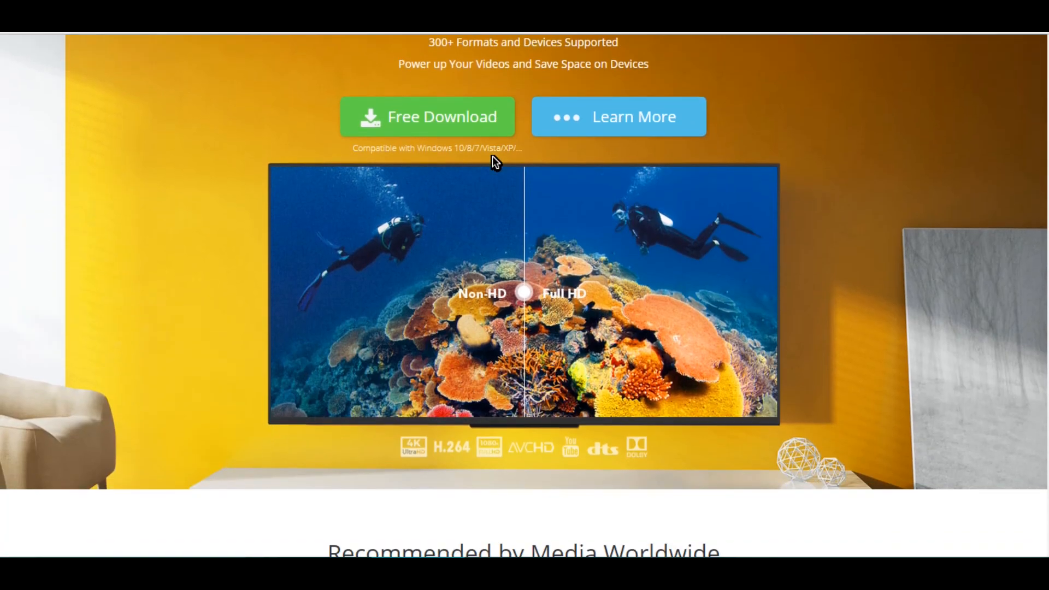
scroll(down, 3)
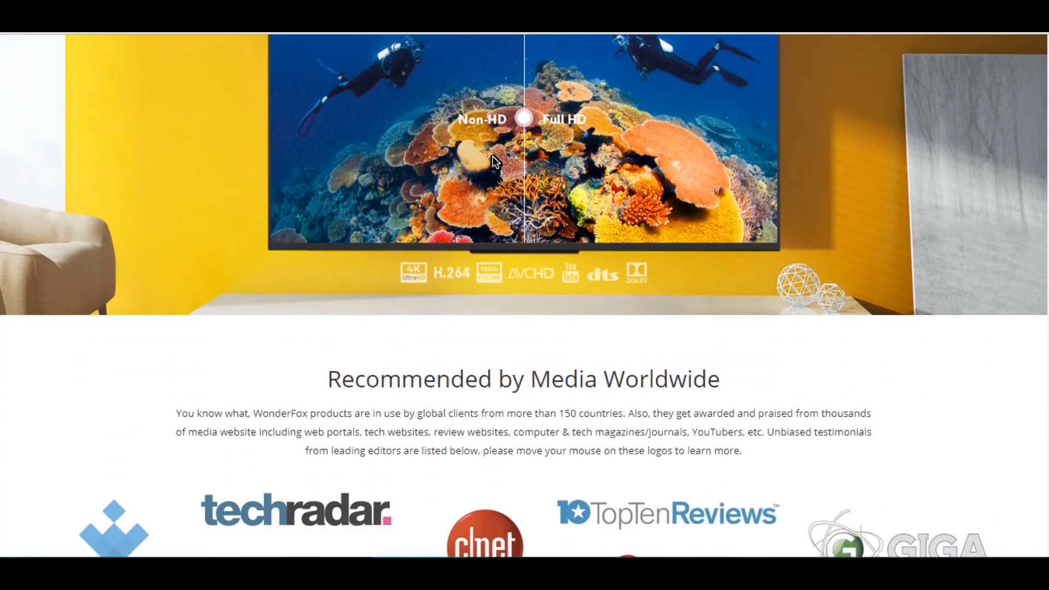
scroll(down, 3)
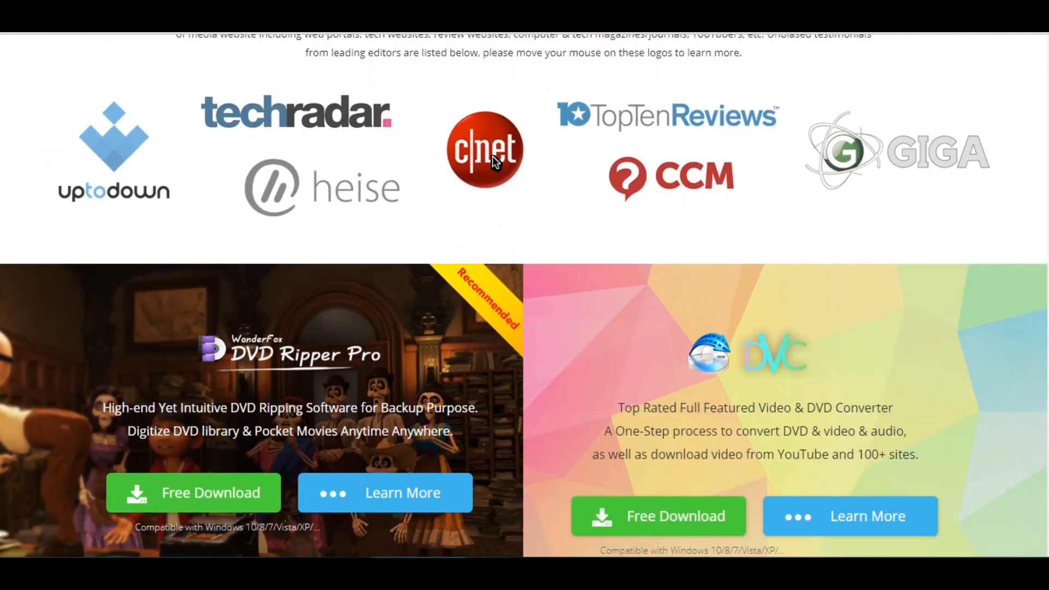
scroll(down, 3)
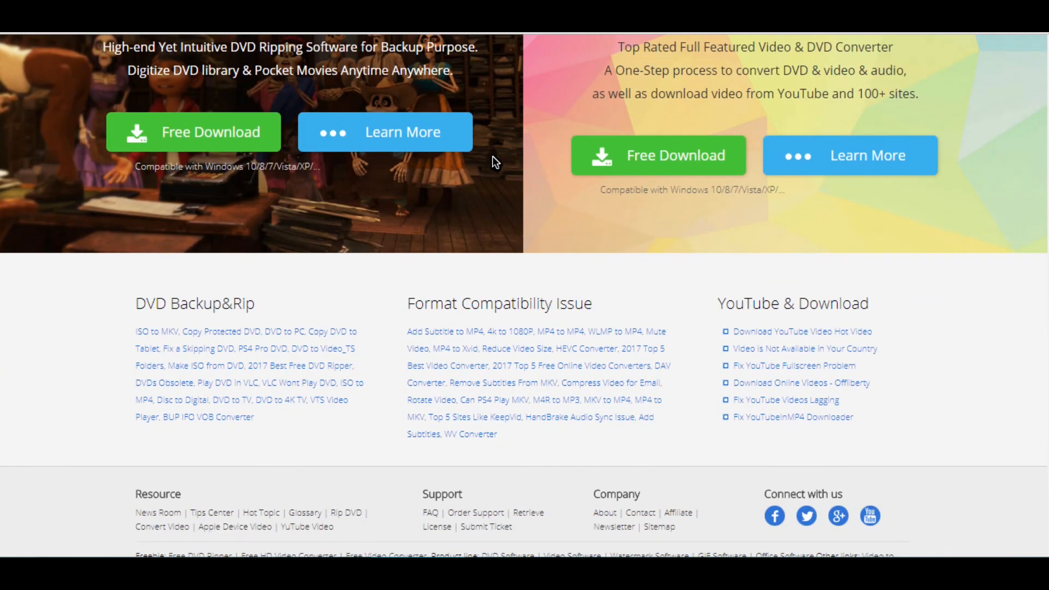
scroll(up, 3)
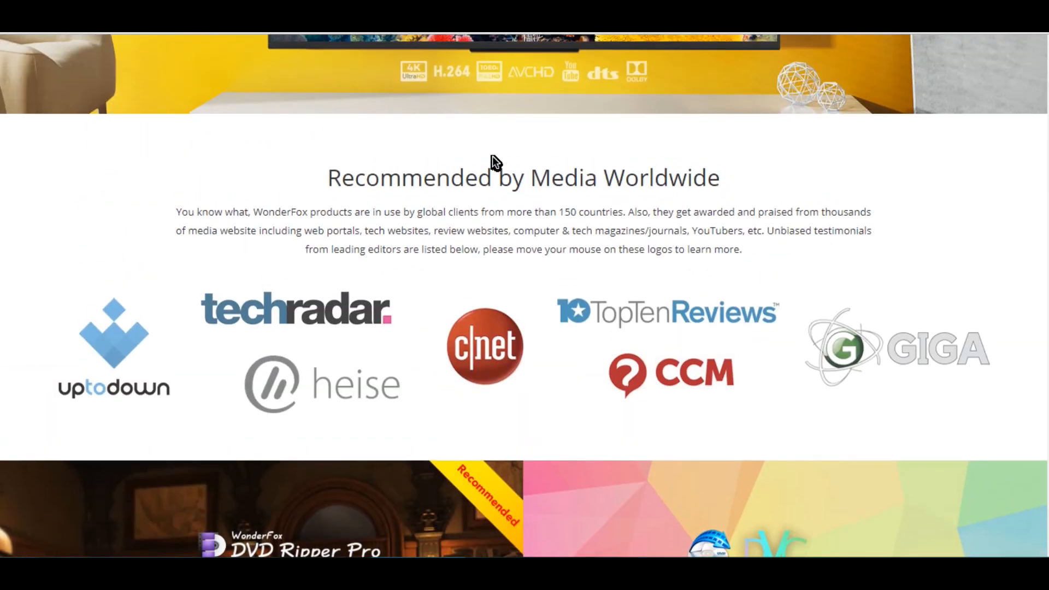
scroll(up, 3)
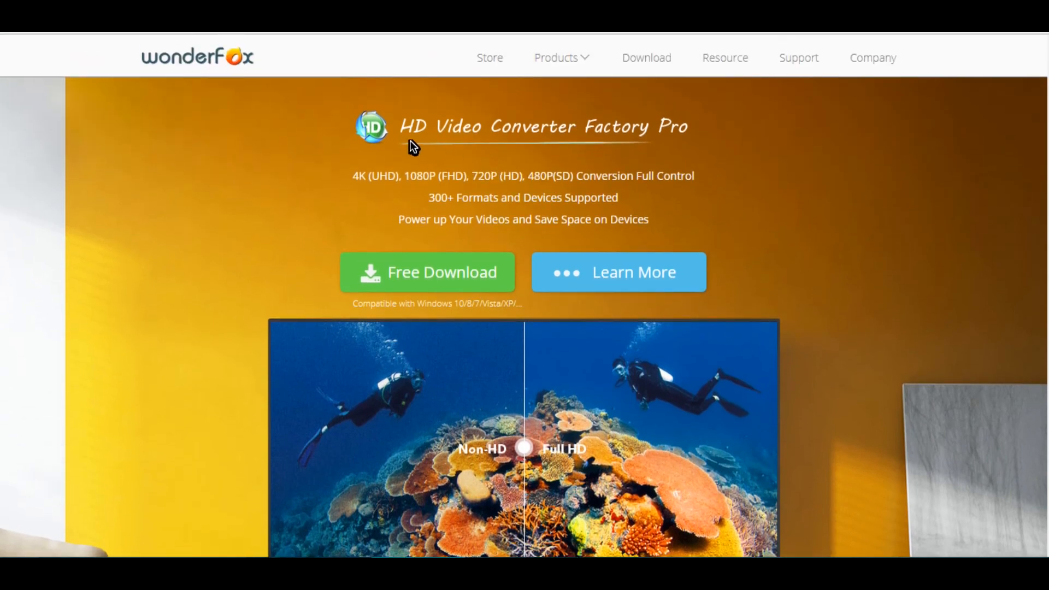
mouse_move(380, 144)
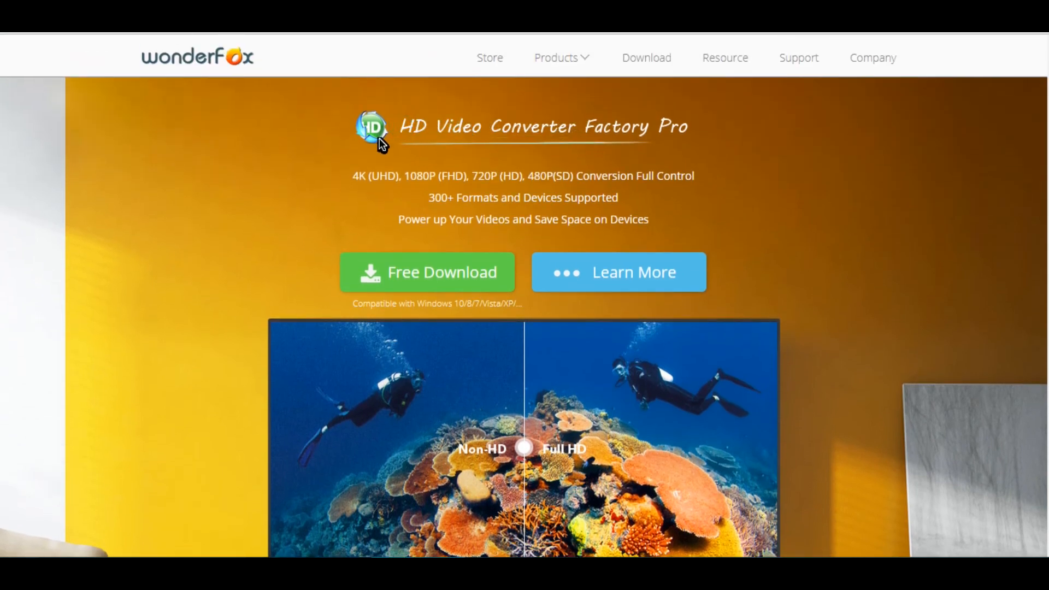
mouse_move(210, 87)
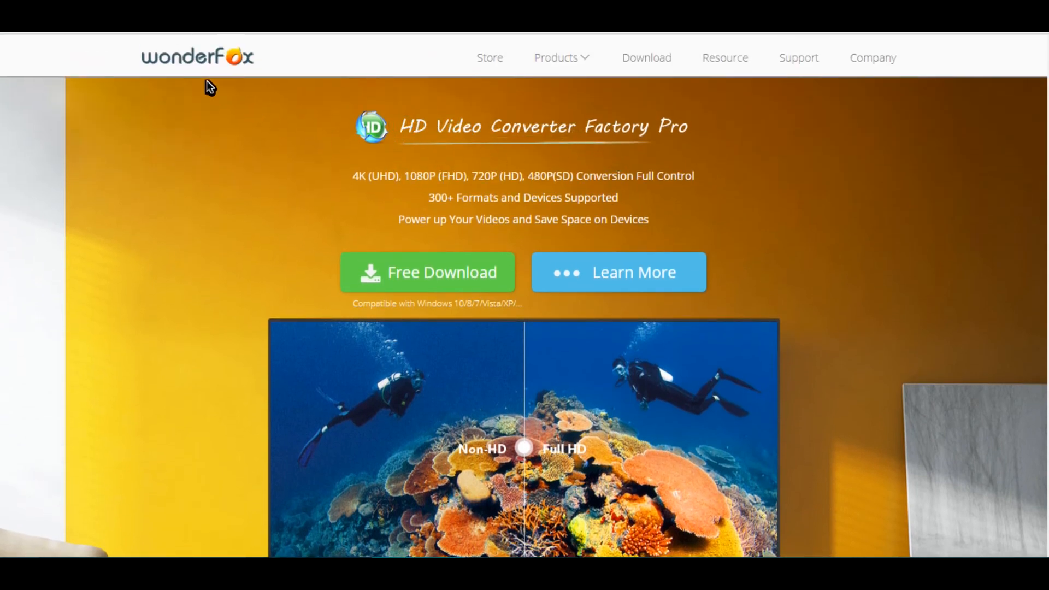